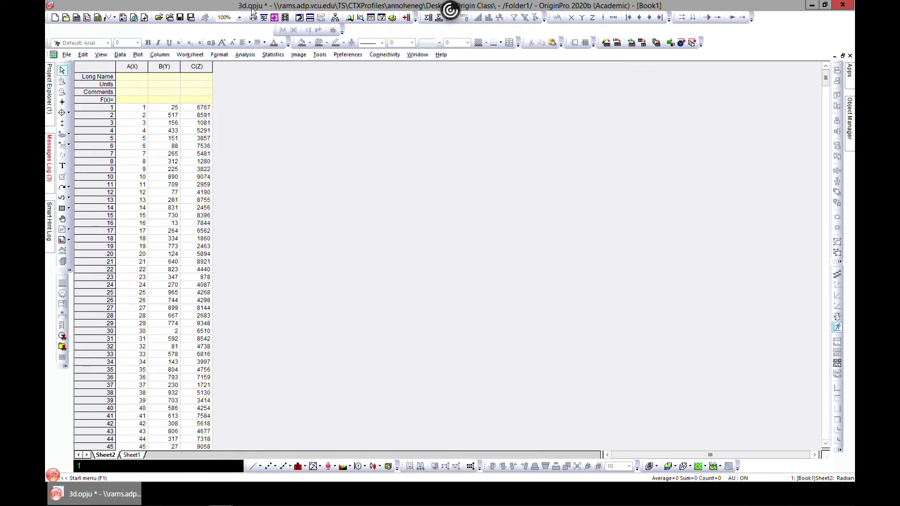
mouse_move(251, 12)
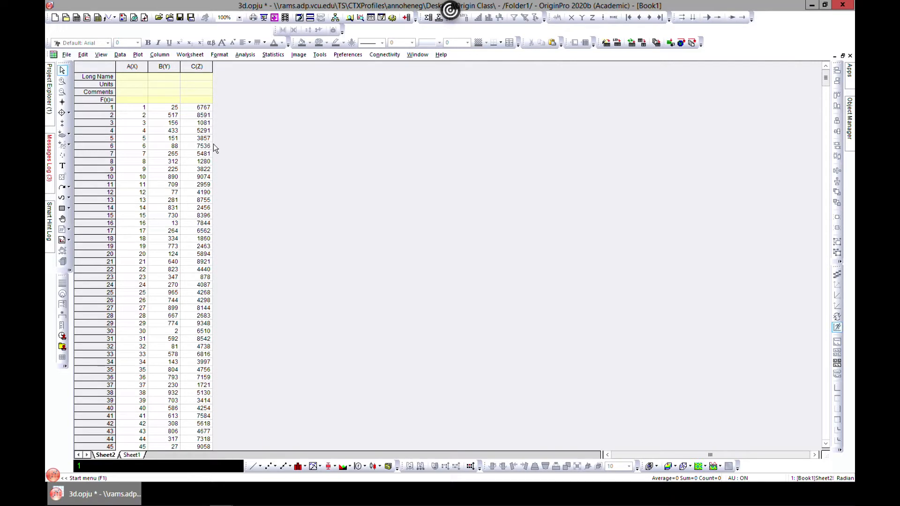
mouse_move(271, 185)
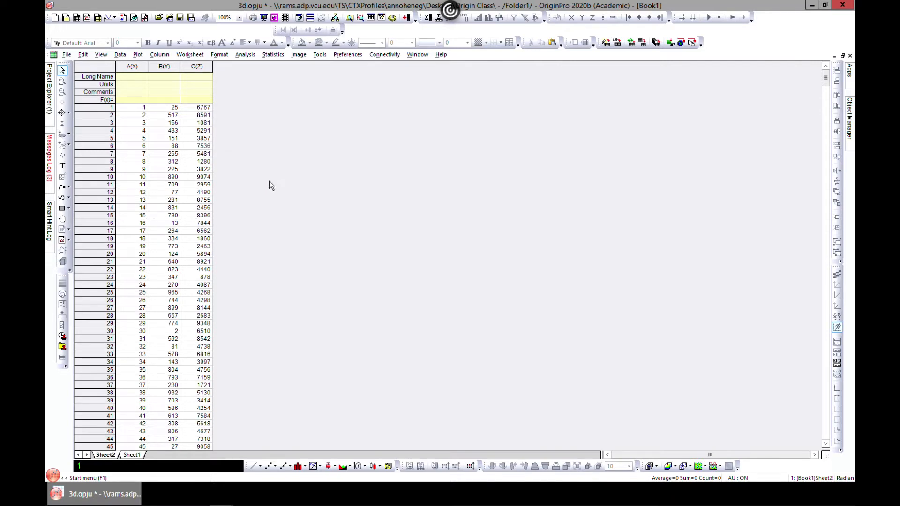
mouse_move(226, 159)
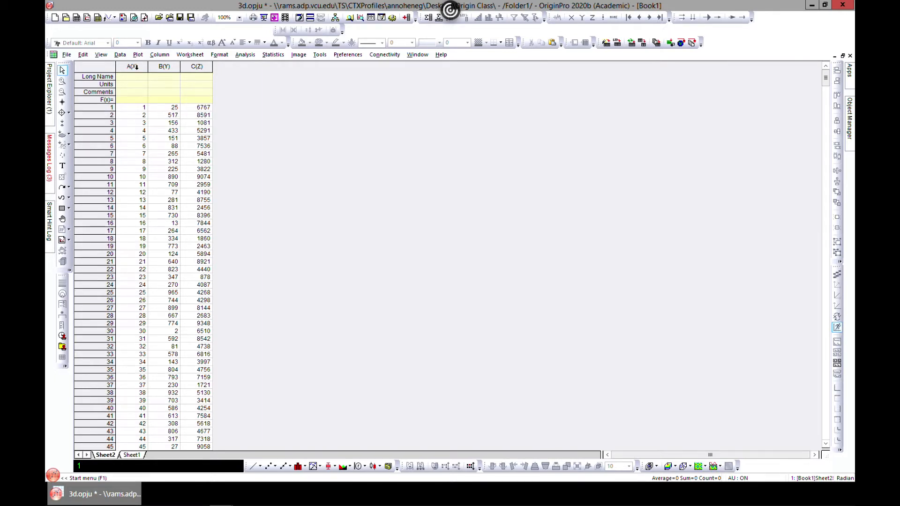
Step: Select column C and bring up the 3D plot types gallery
click(132, 66)
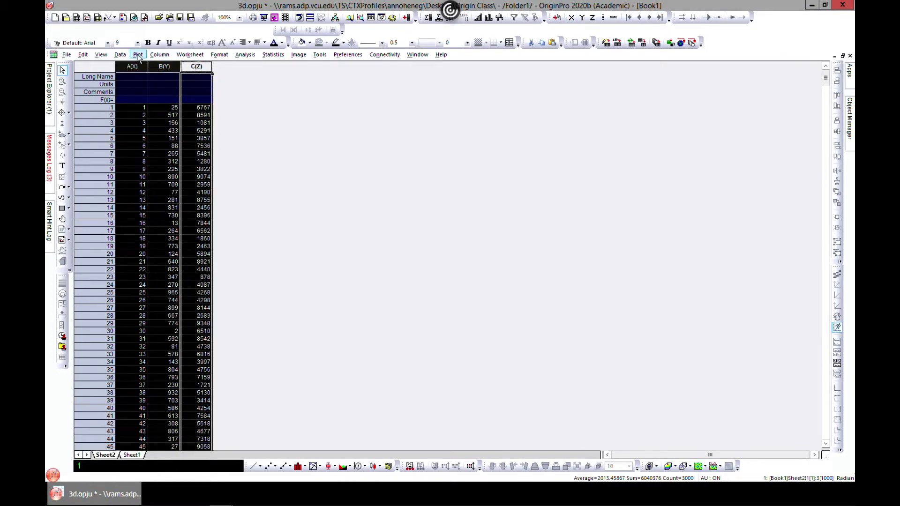
click(138, 54)
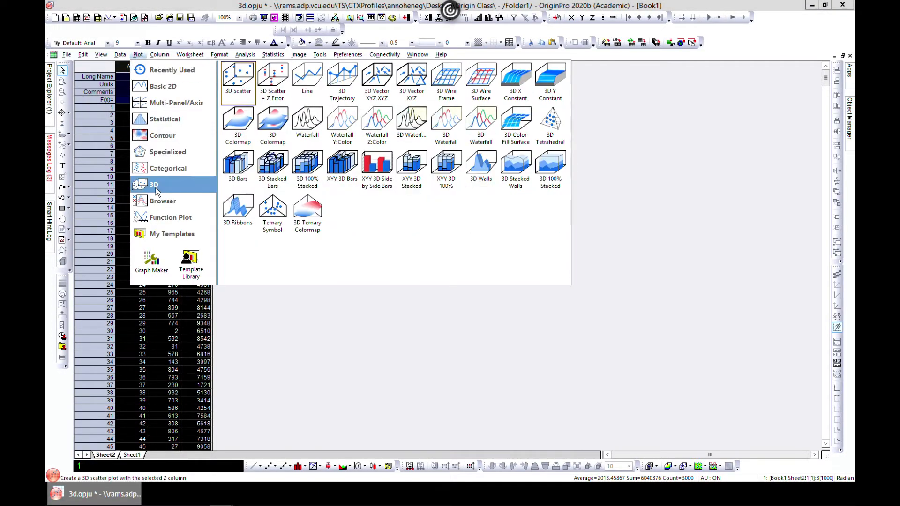
mouse_move(238, 169)
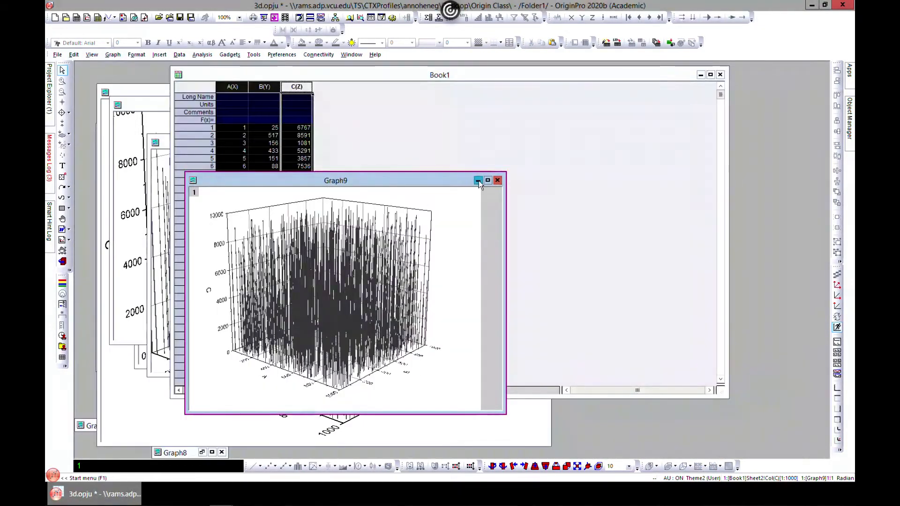
Step: Minimize Graph9, maximize Book1, select rows 1–20 and show the 3D plot types
click(478, 180)
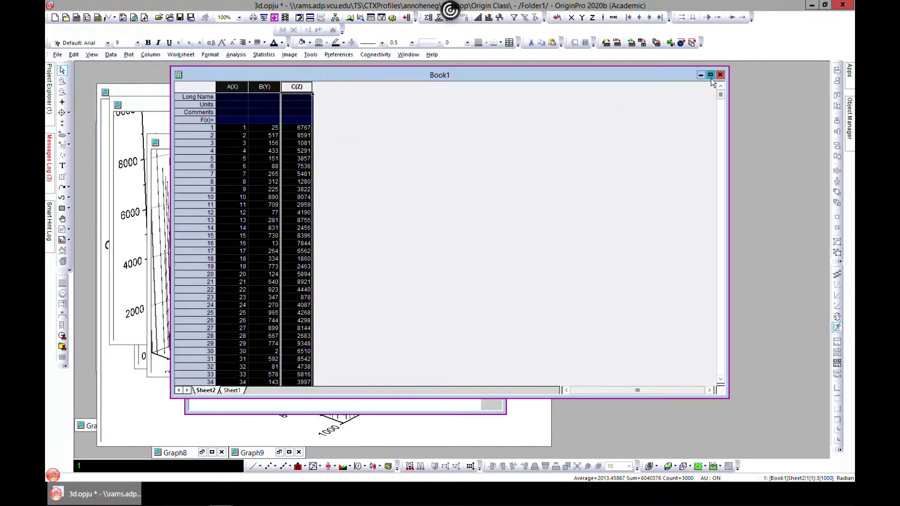
click(710, 75)
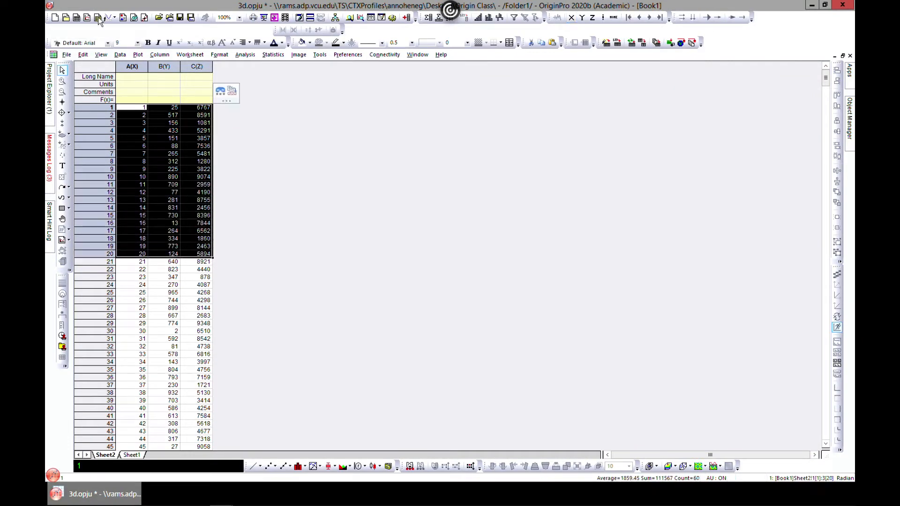
click(137, 55)
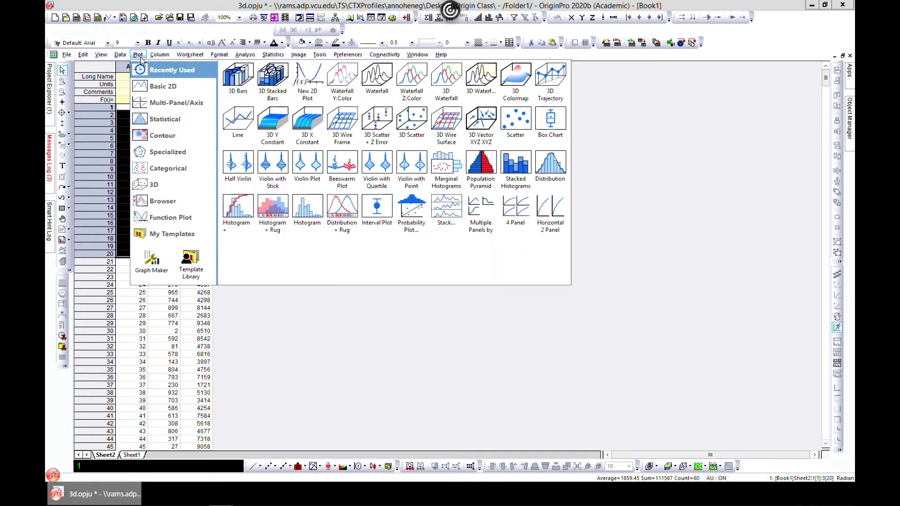
click(154, 184)
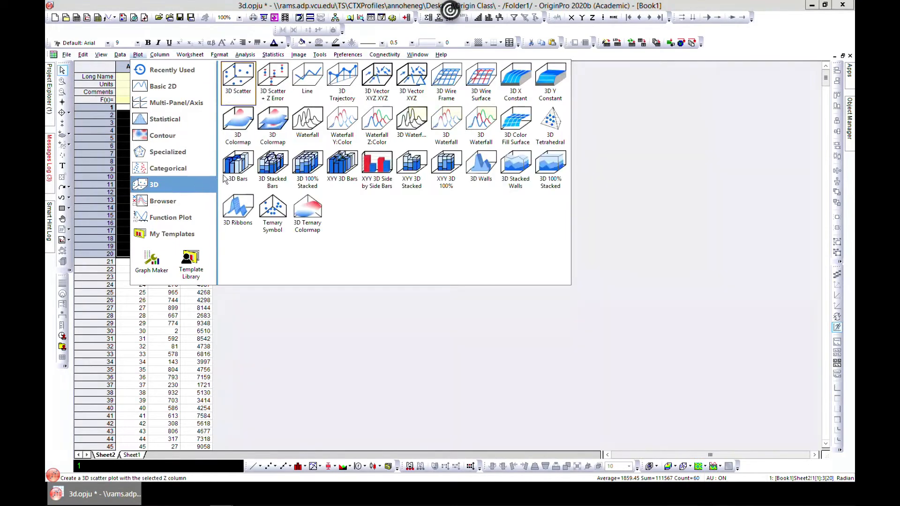
Step: Plot rows 1–20 as 3D bars and rotate the graph to inspect them
click(237, 163)
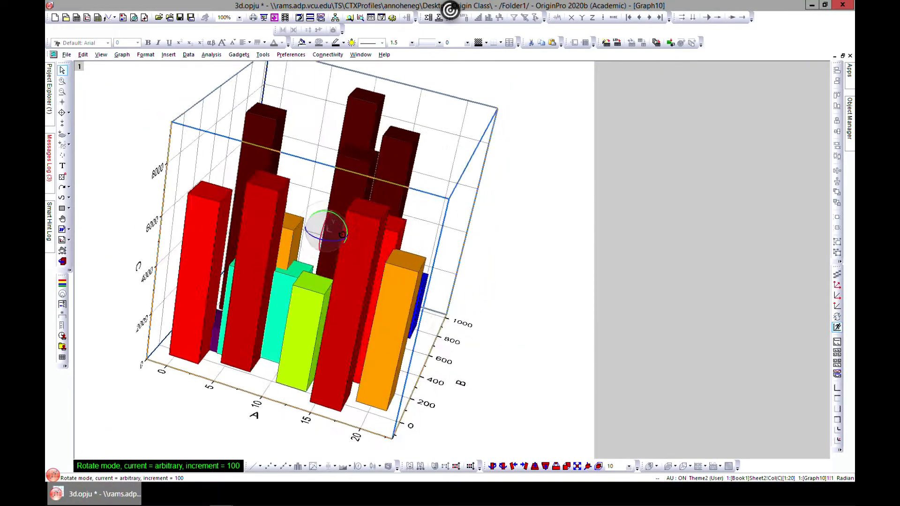
drag(330, 232, 321, 238)
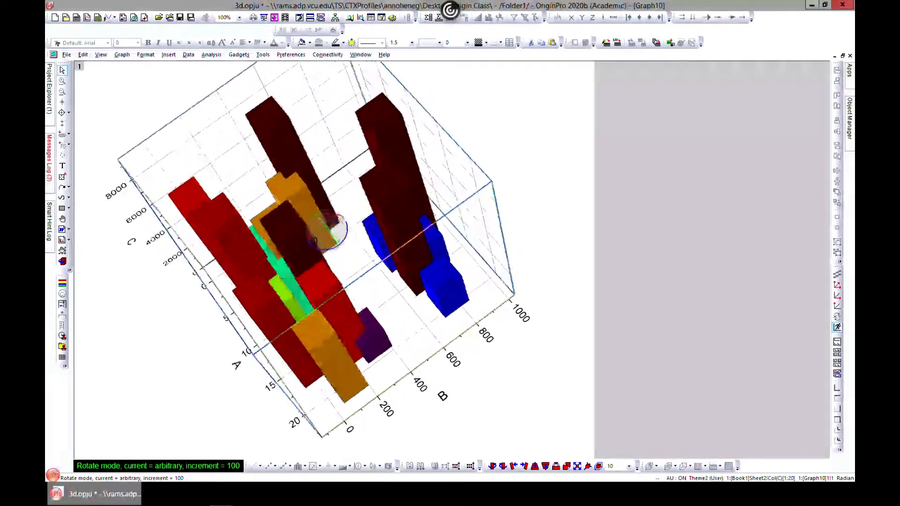
drag(315, 235, 330, 230)
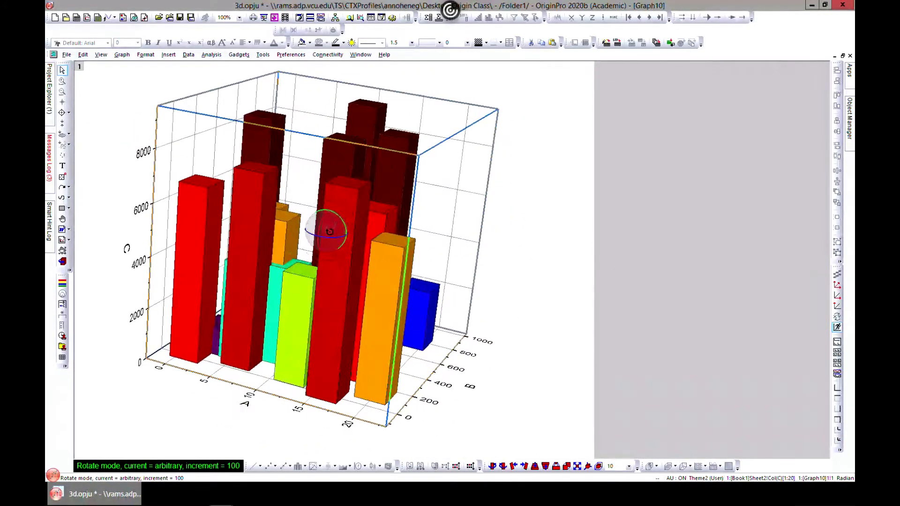
drag(330, 230, 344, 236)
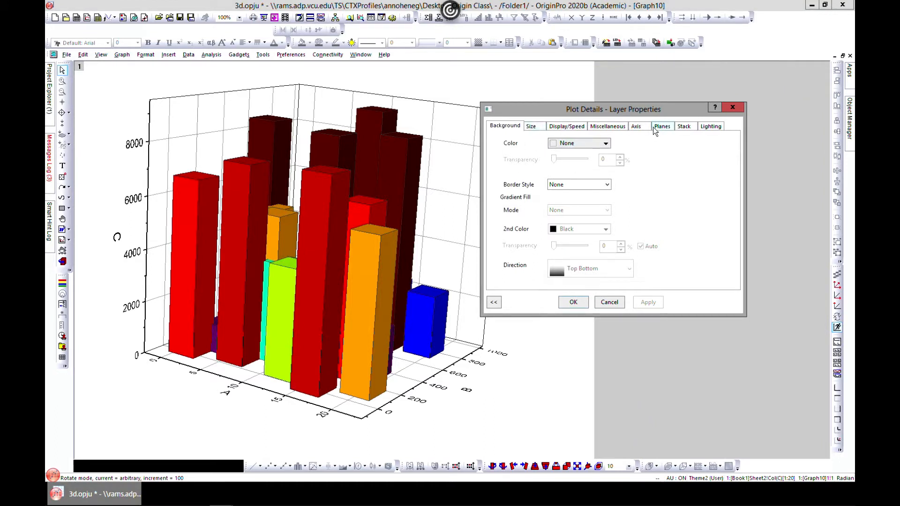
Step: Set the Planes cube frame to Whole Cube, blue, width 5, and apply
click(529, 126)
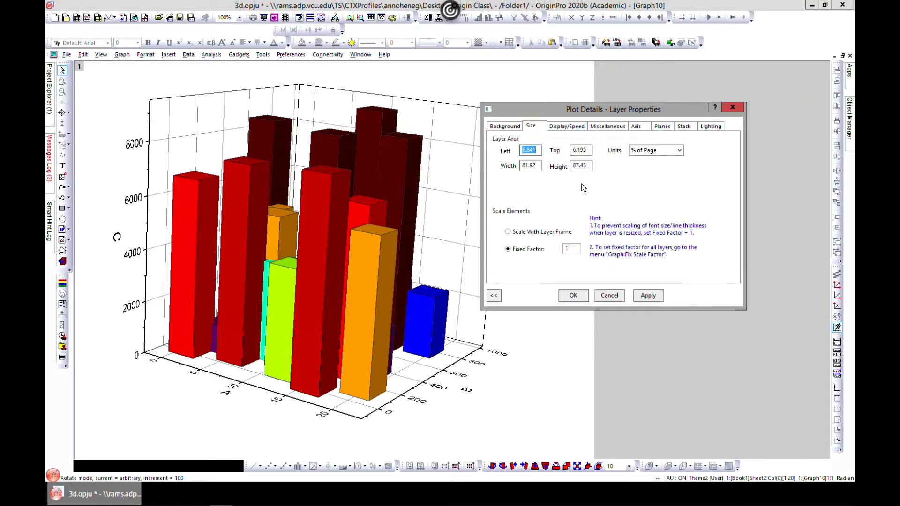
click(661, 125)
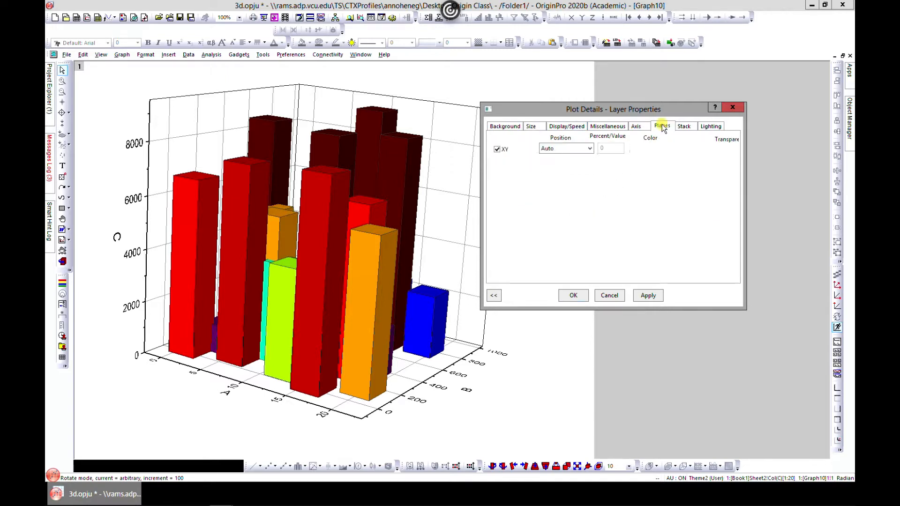
click(661, 125)
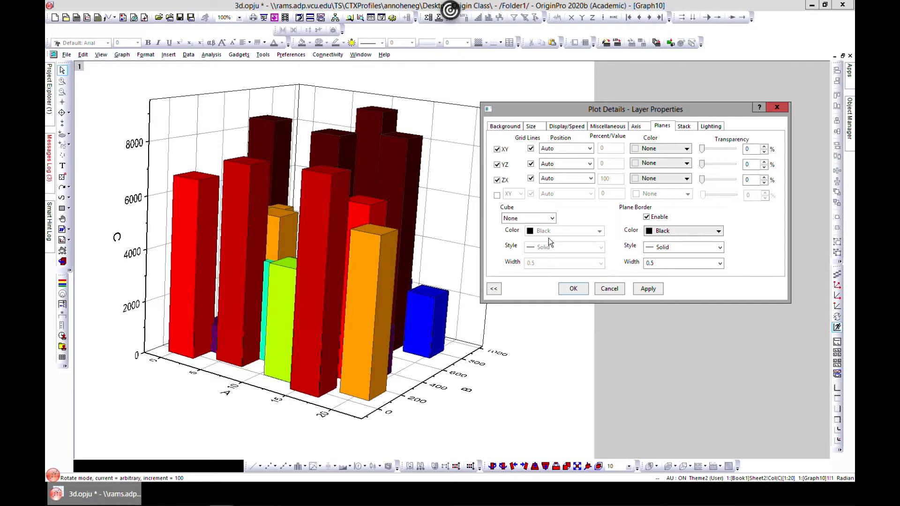
click(552, 218)
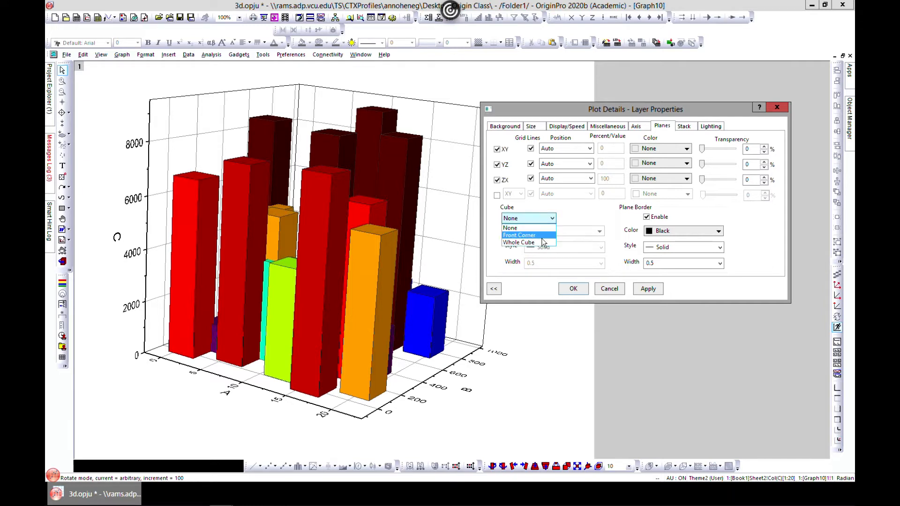
click(519, 235)
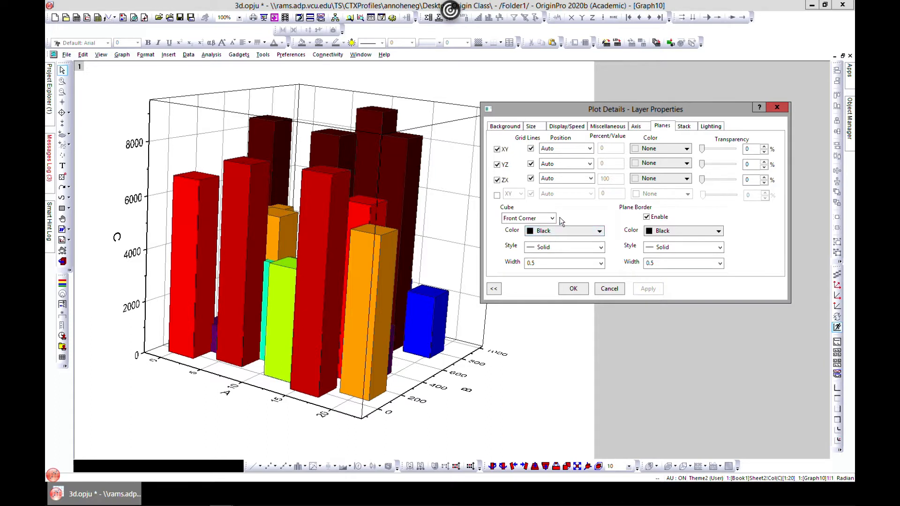
click(549, 217)
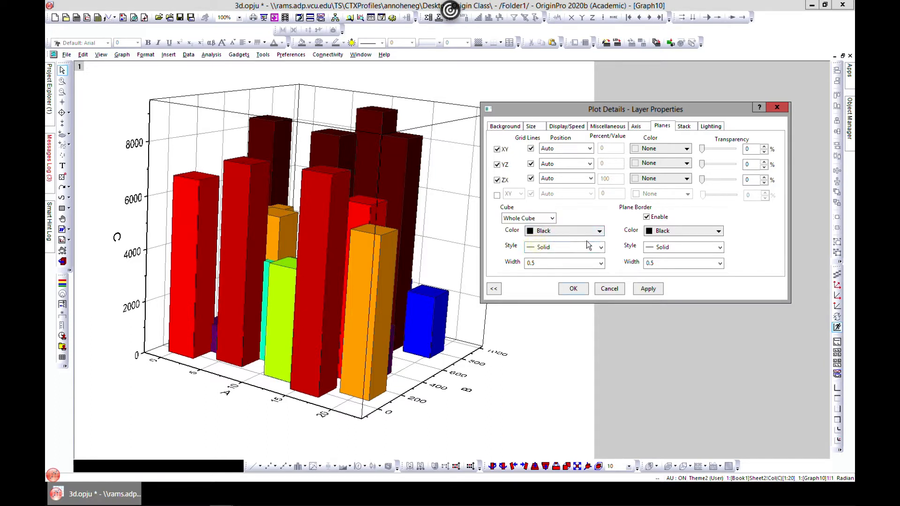
click(599, 230)
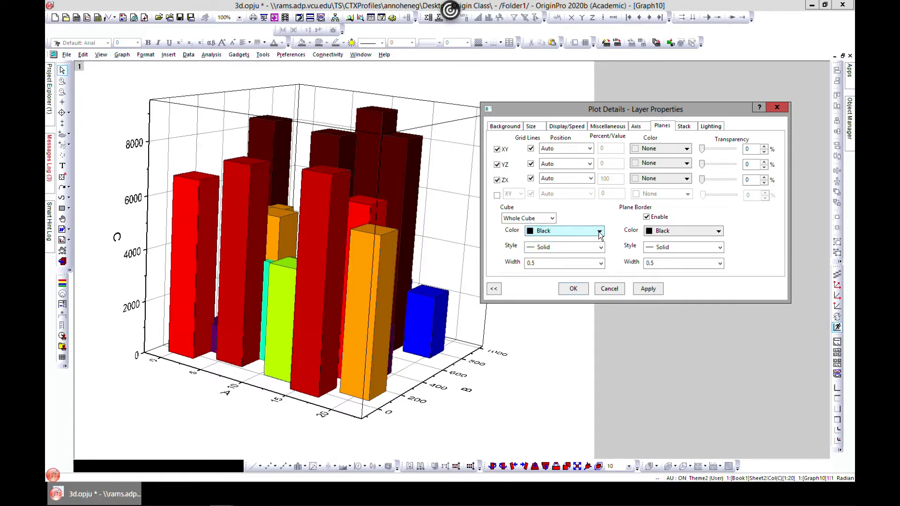
click(599, 230)
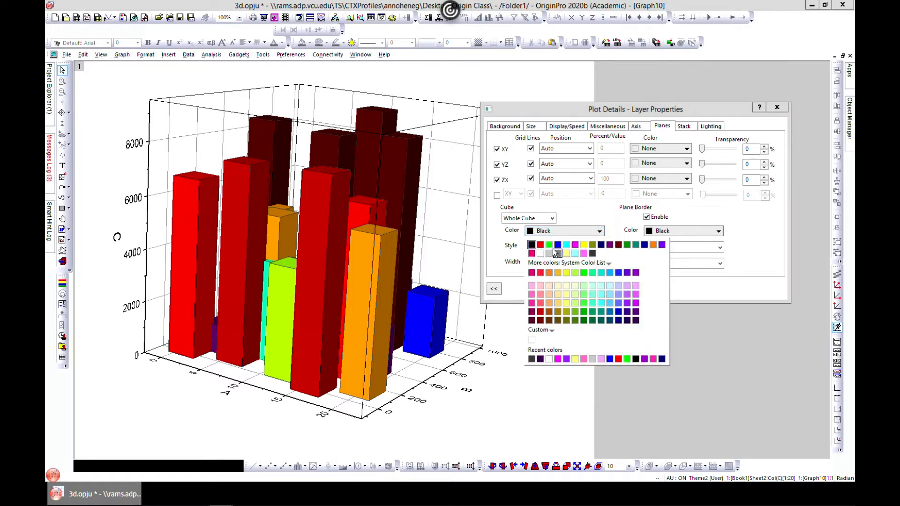
mouse_move(567, 245)
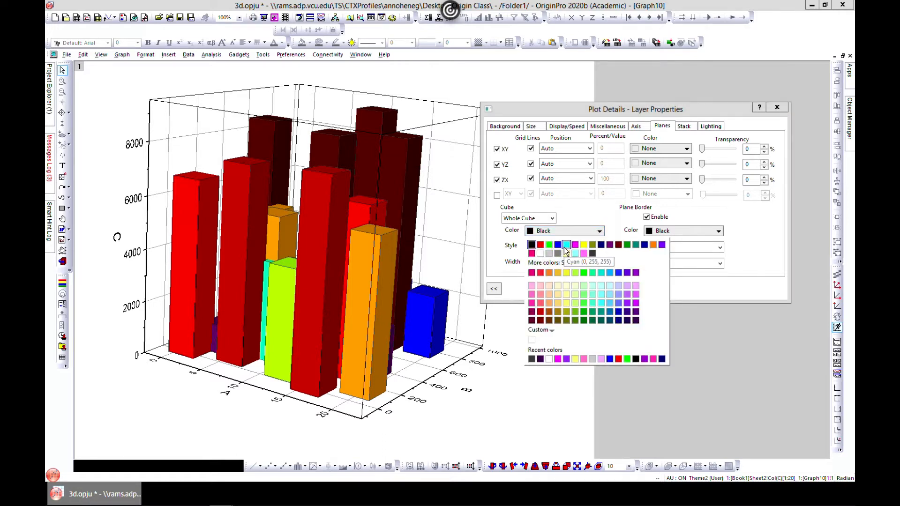
click(557, 245)
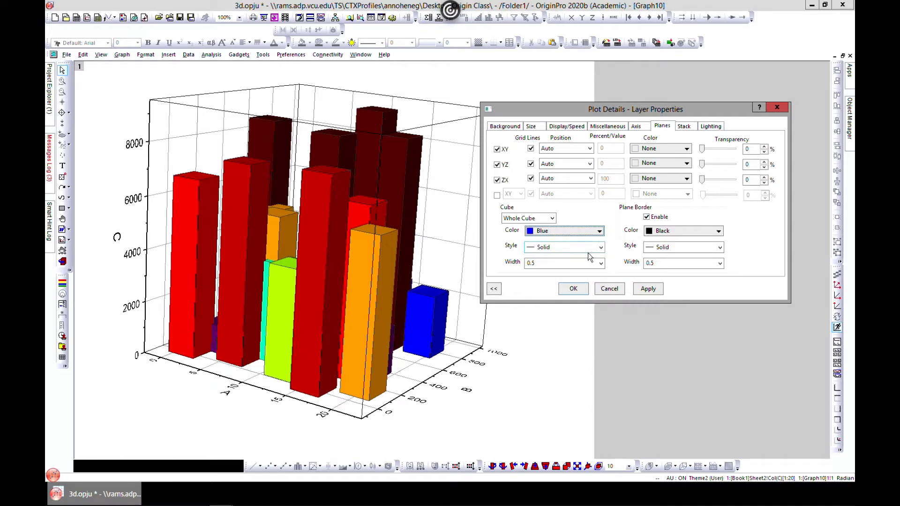
click(600, 263)
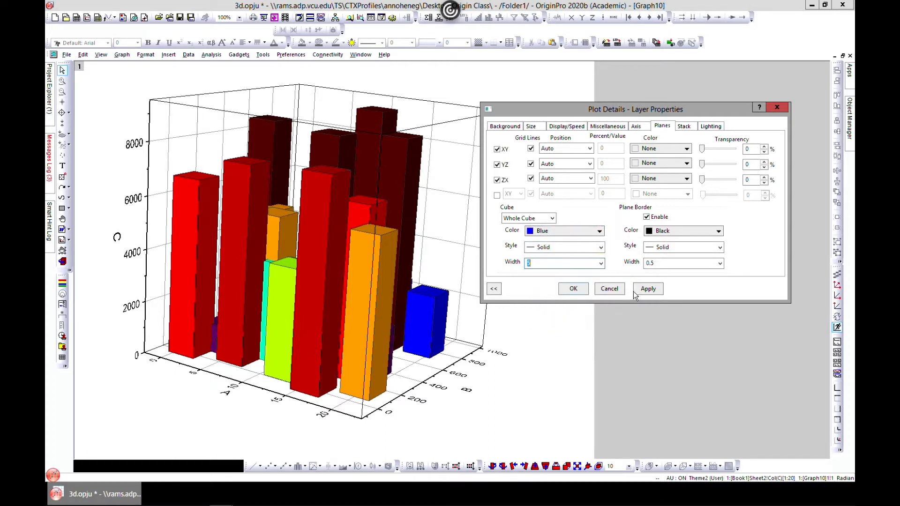
click(646, 288)
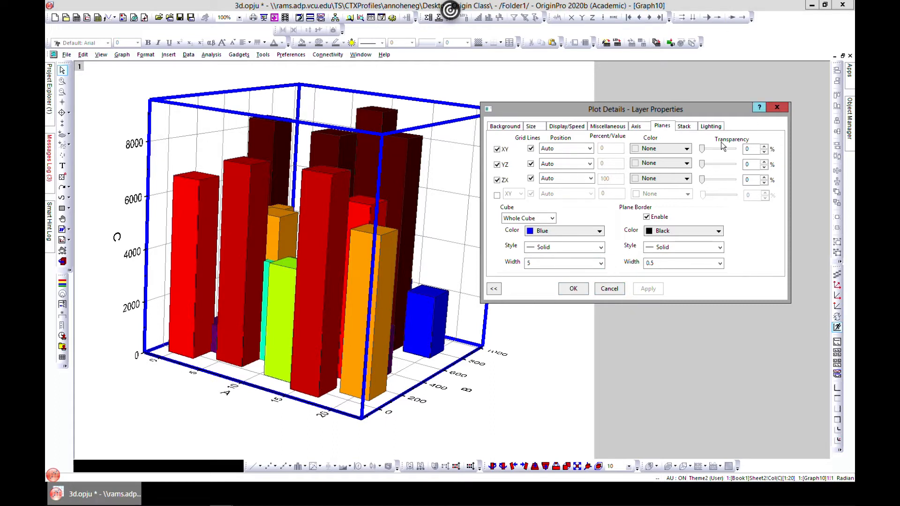
Step: Switch the lighting to Directional, try an ambient colour, then confirm with OK
click(711, 125)
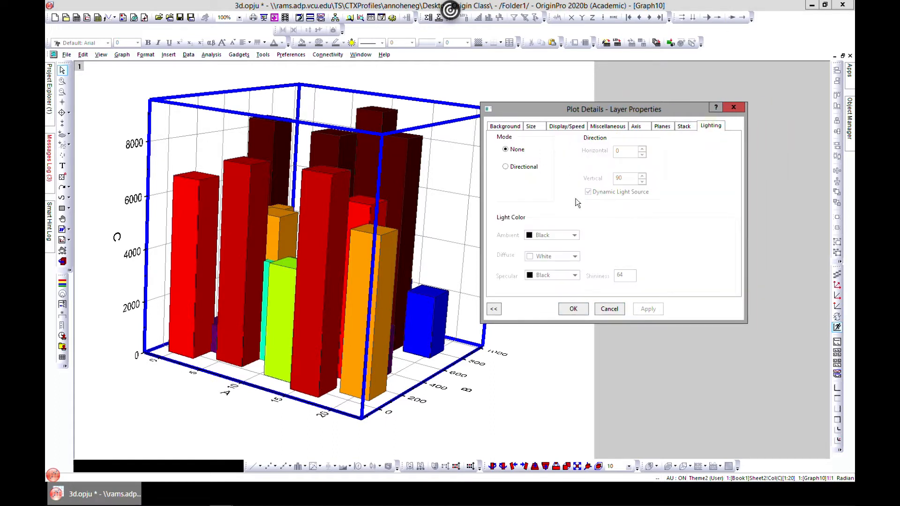
click(506, 167)
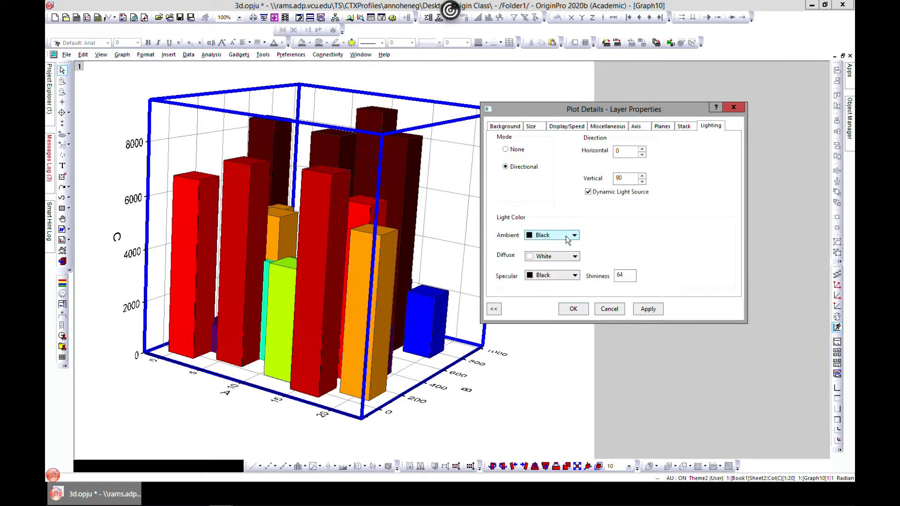
click(573, 235)
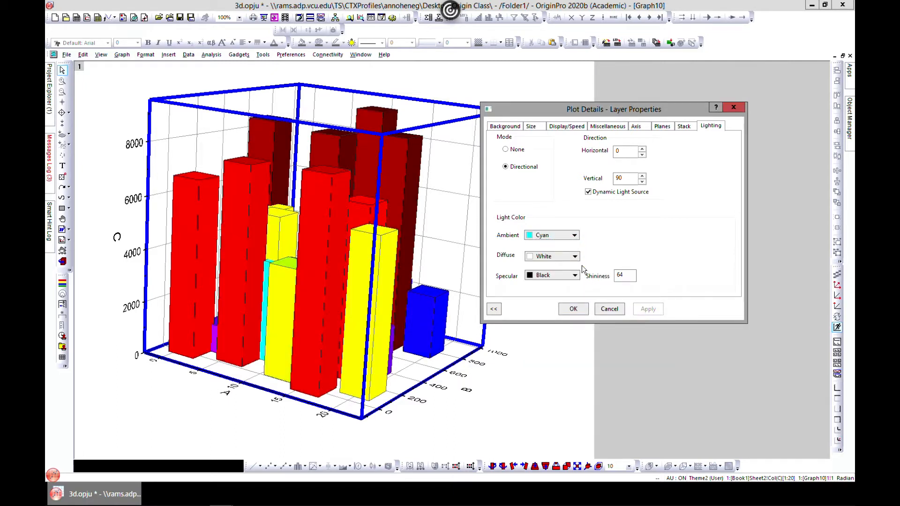
click(574, 235)
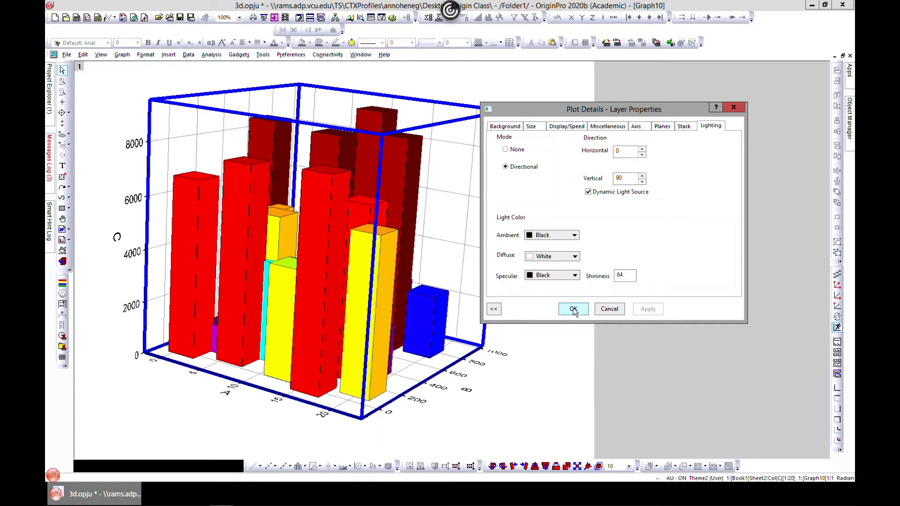
click(572, 309)
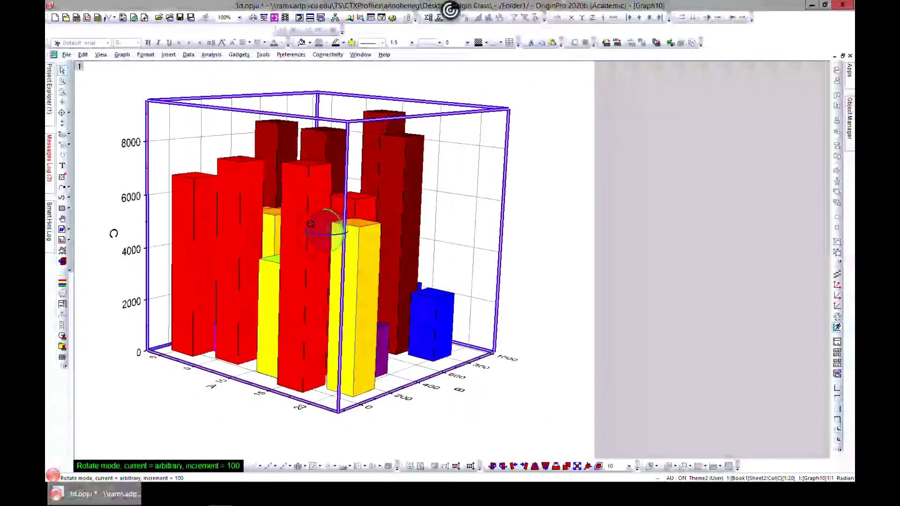
Step: Drag the 3D bar graph to an angled top-down view
drag(315, 229, 327, 235)
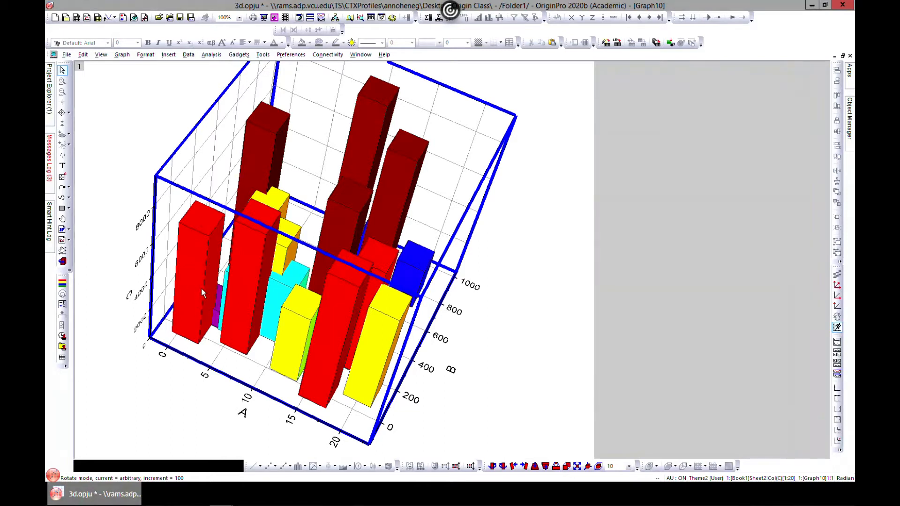
mouse_move(292, 214)
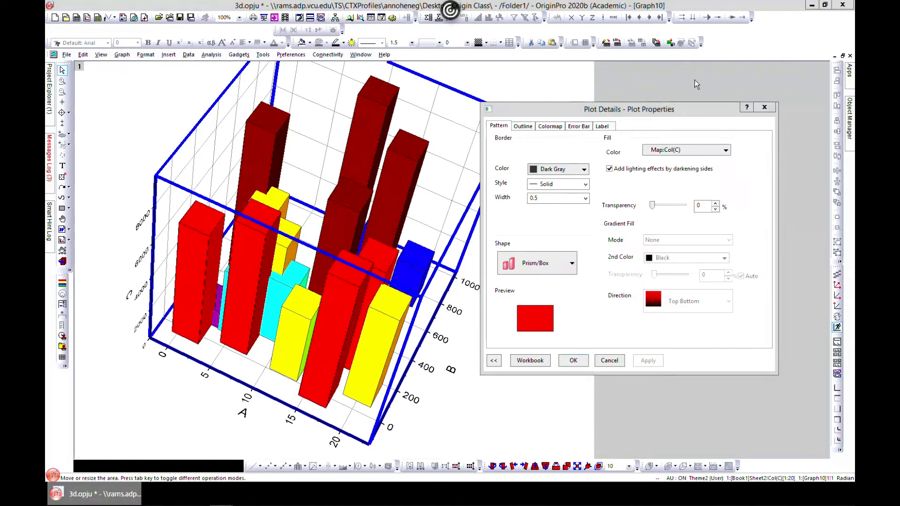
mouse_move(244, 273)
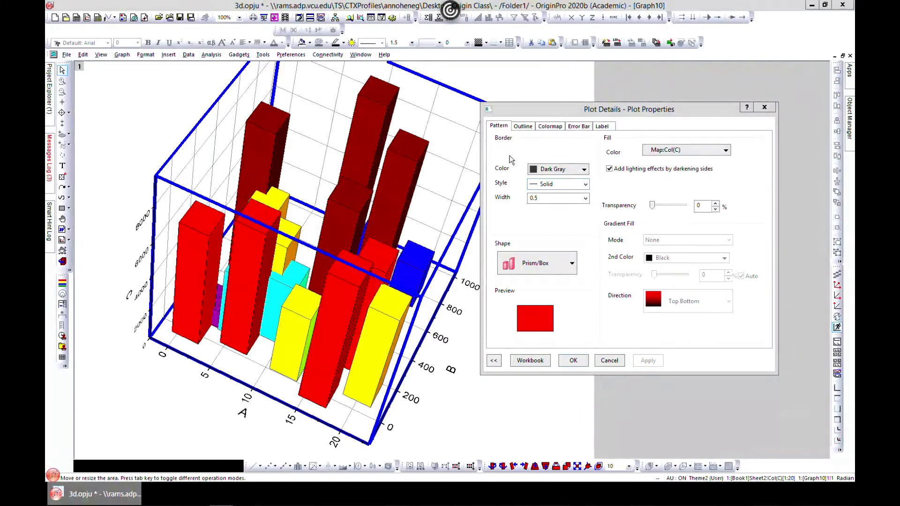
mouse_move(187, 242)
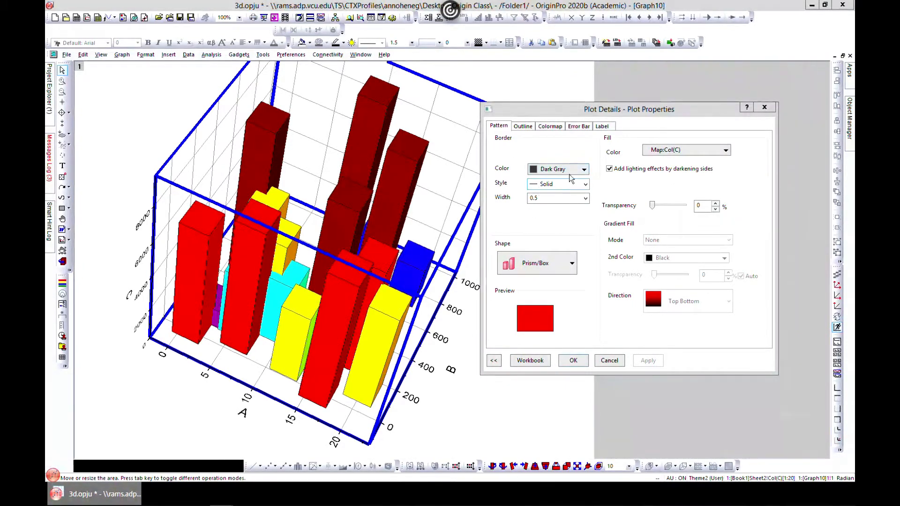
Step: Apply blue bar borders of width 2, then change the border colour to black
click(583, 168)
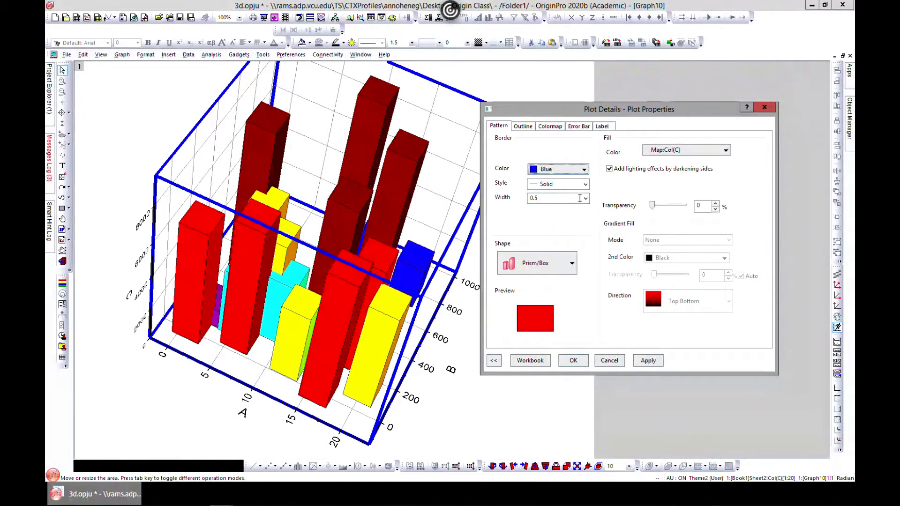
click(584, 197)
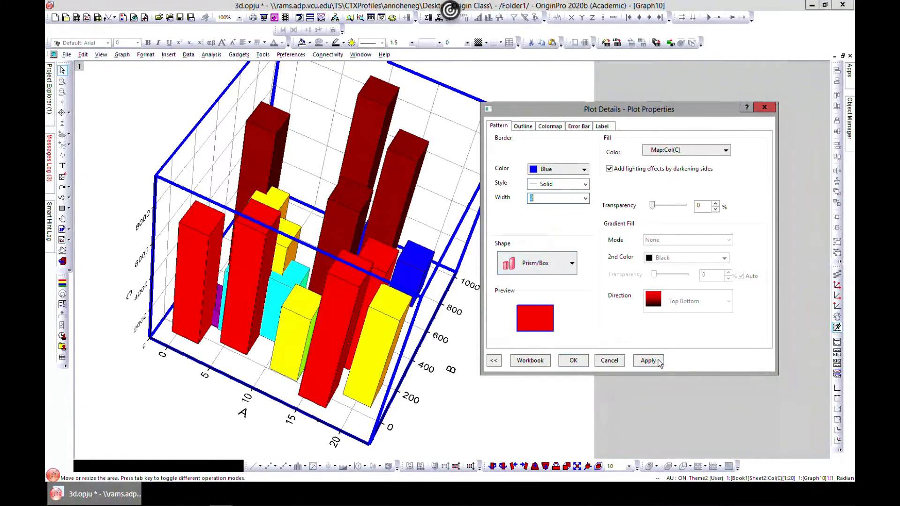
click(647, 360)
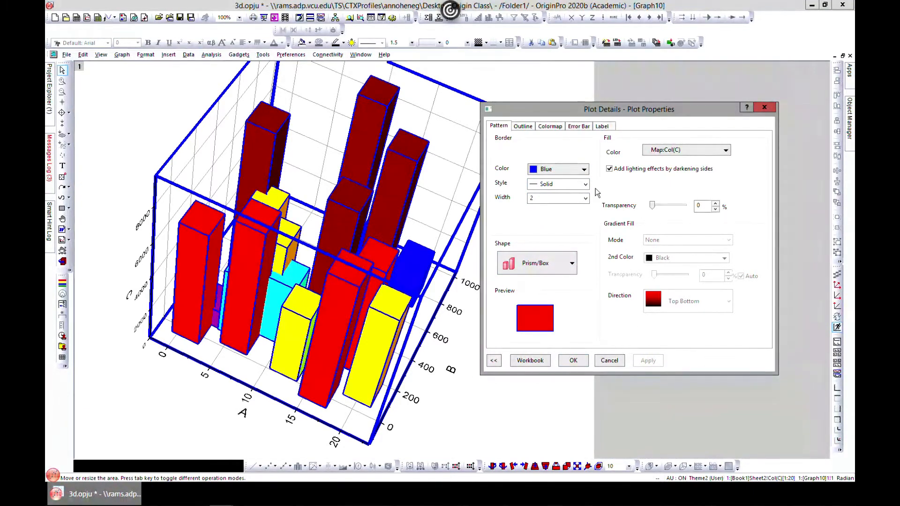
click(584, 184)
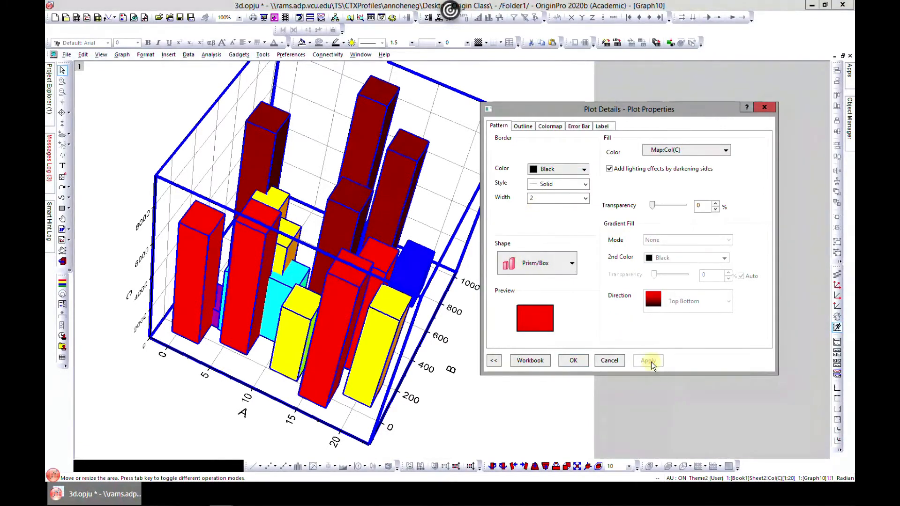
click(647, 360)
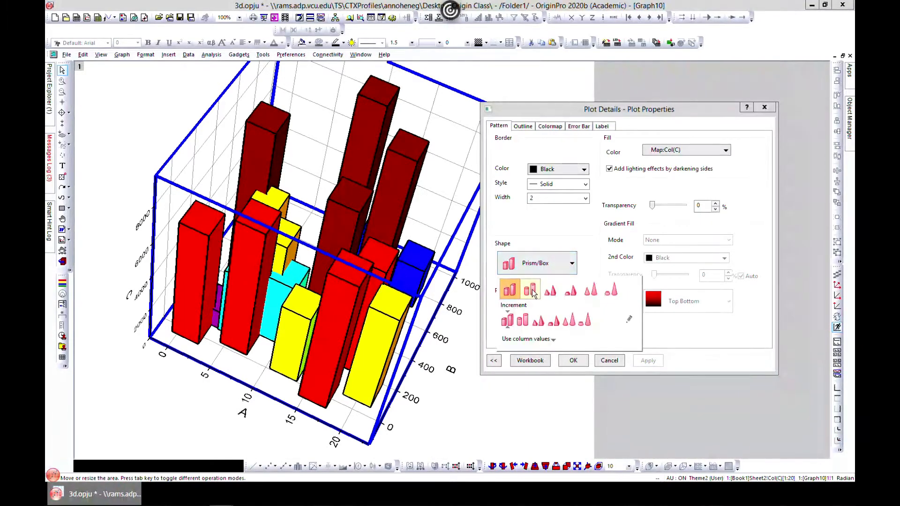
Step: Try cylinder and increment bar shapes, then apply Full Pyramid to the bars
click(529, 290)
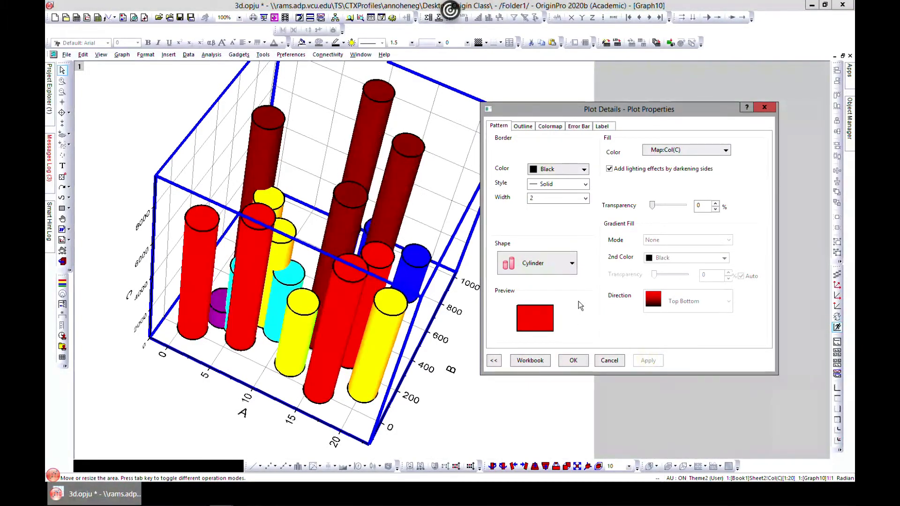
click(570, 263)
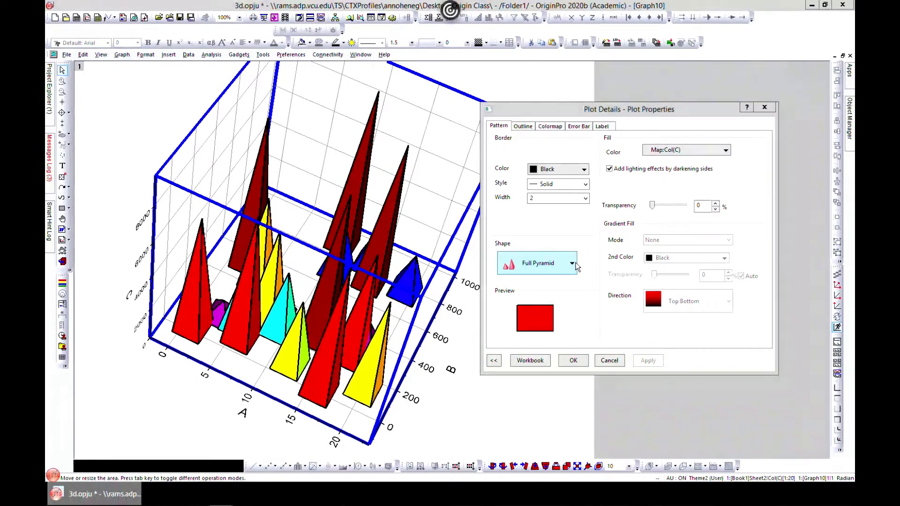
click(572, 262)
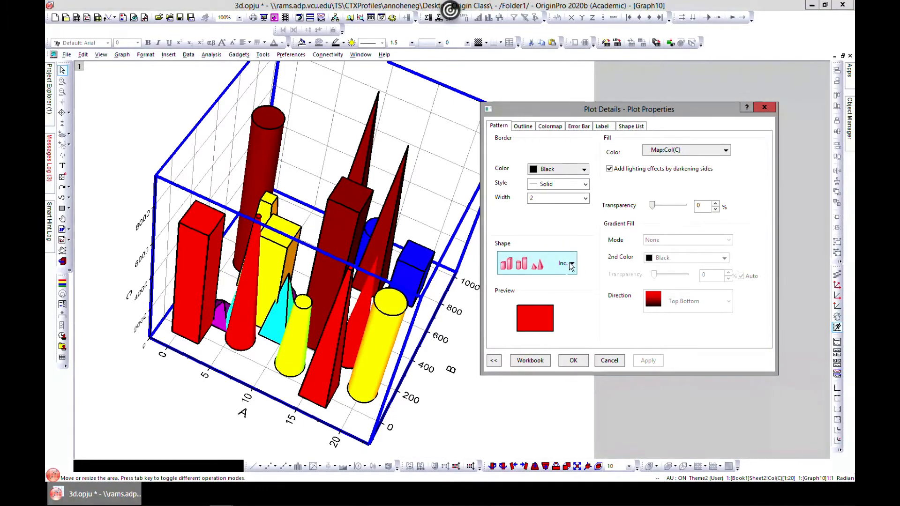
click(572, 264)
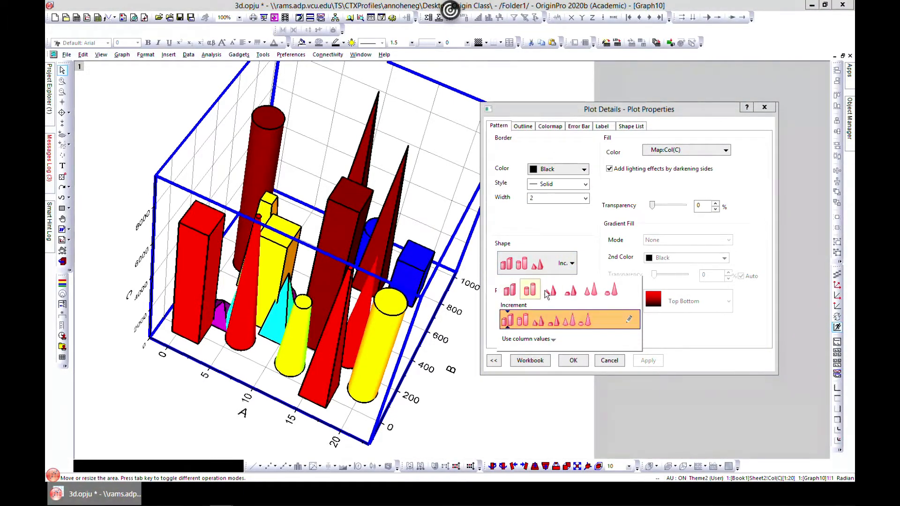
click(529, 288)
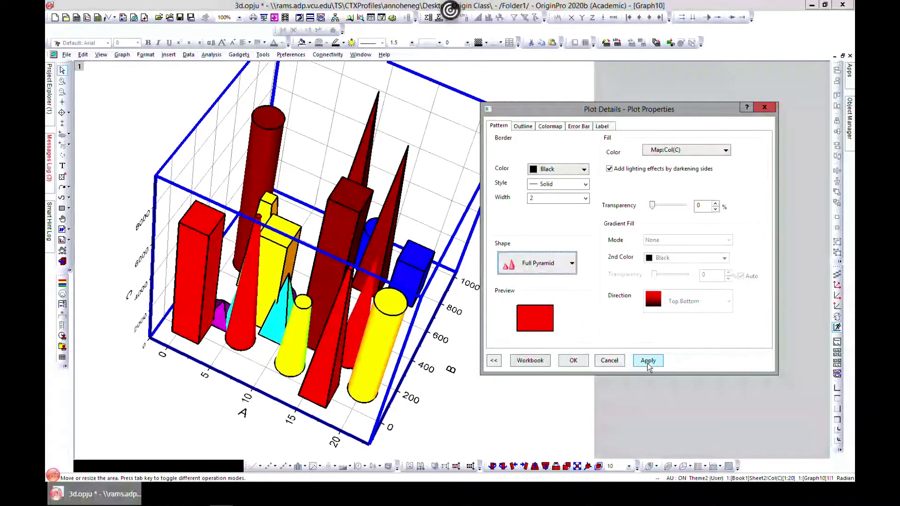
click(647, 361)
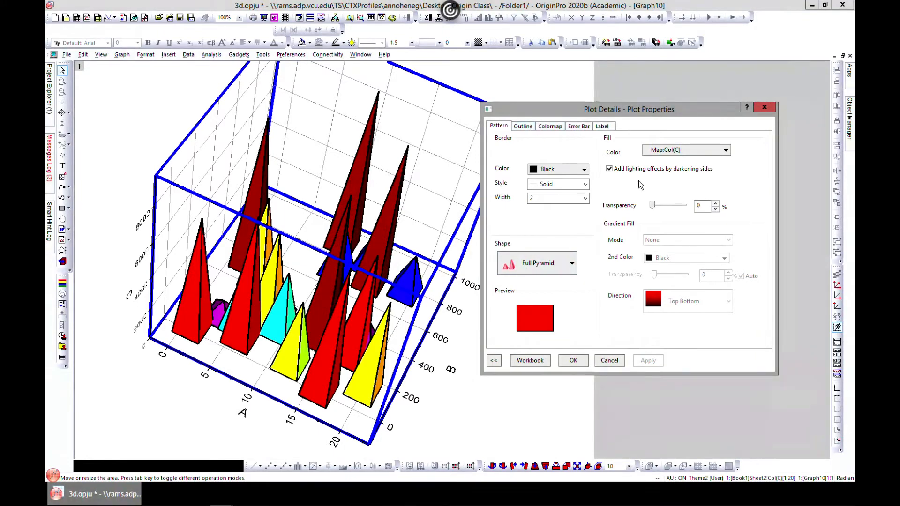
click(522, 125)
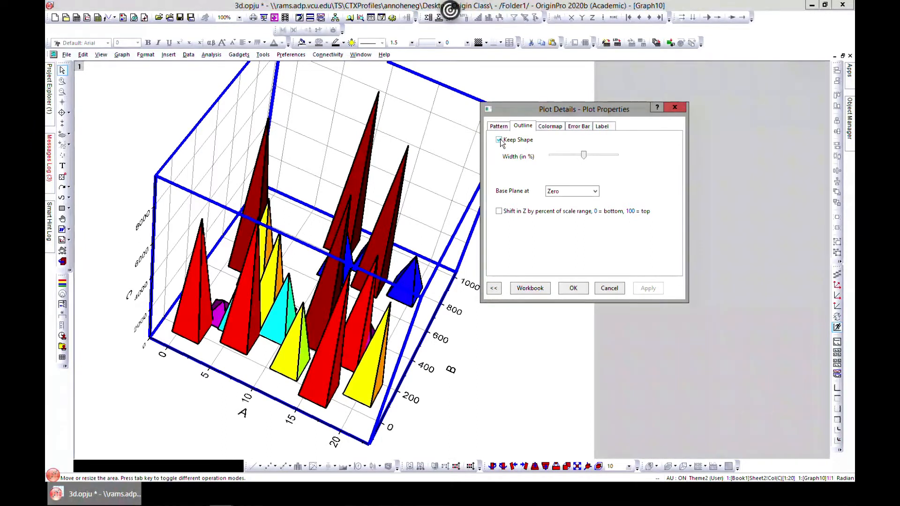
click(499, 140)
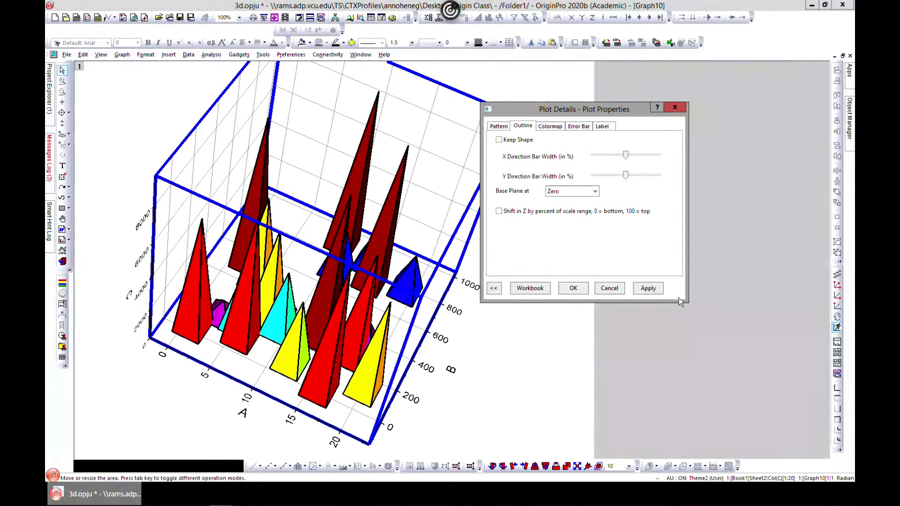
click(647, 288)
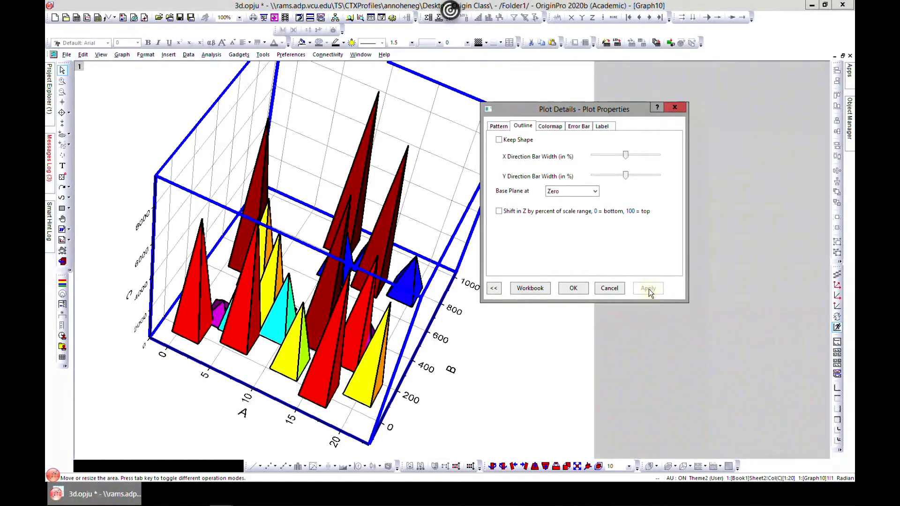
click(647, 287)
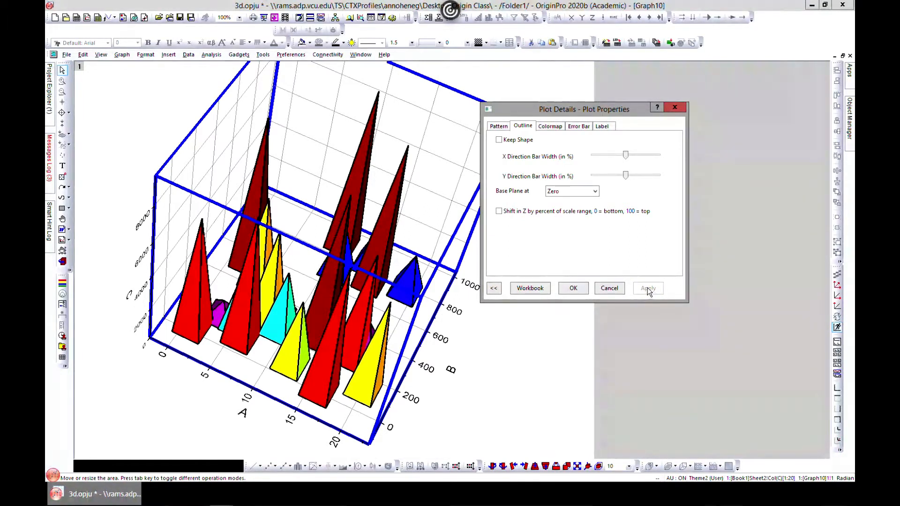
click(499, 139)
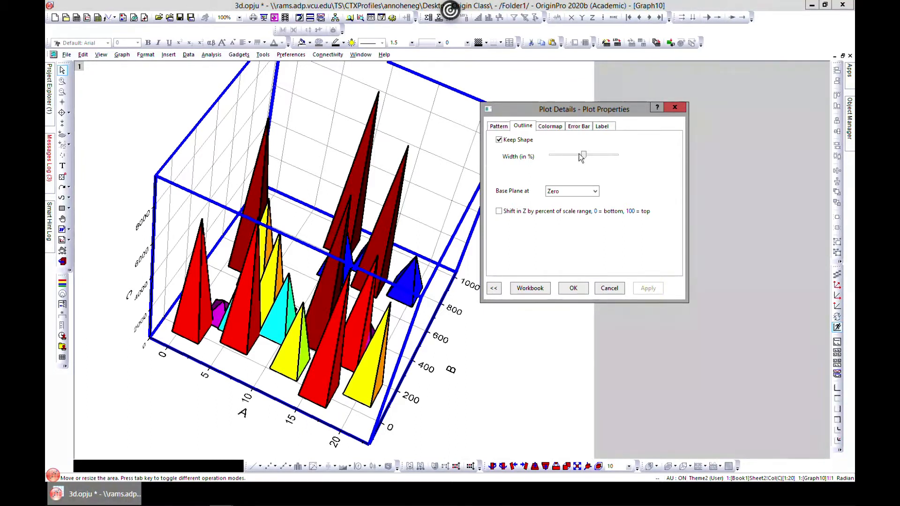
click(498, 140)
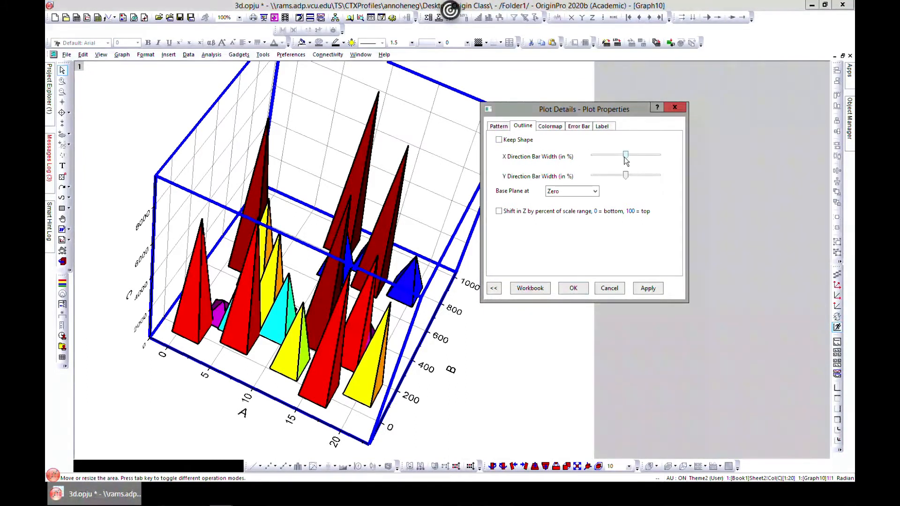
drag(625, 155, 647, 155)
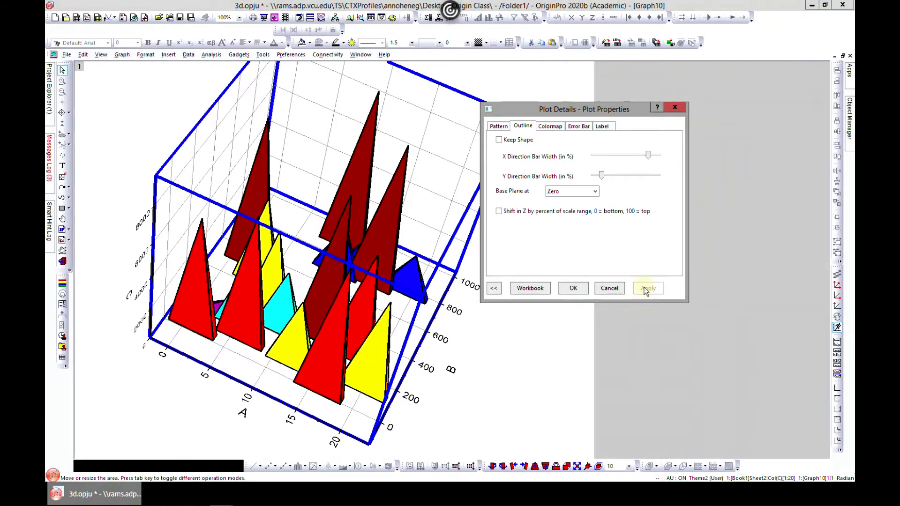
click(647, 287)
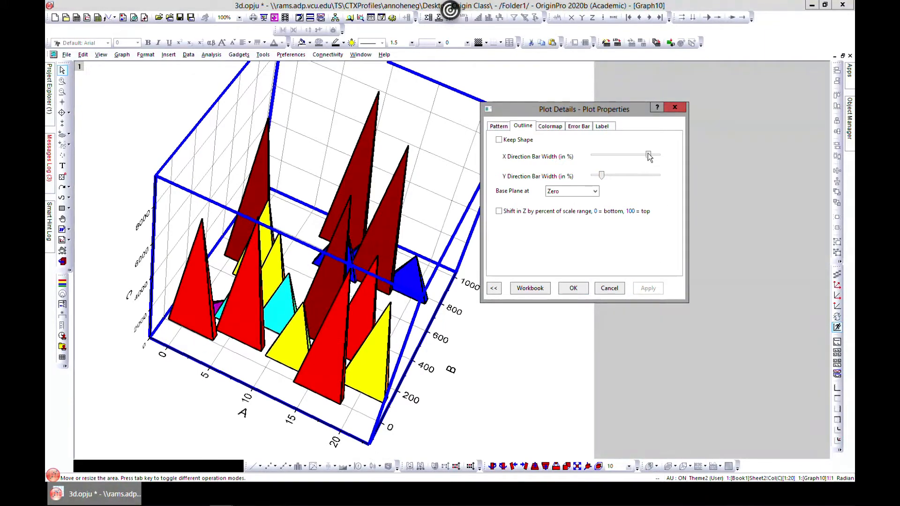
click(498, 140)
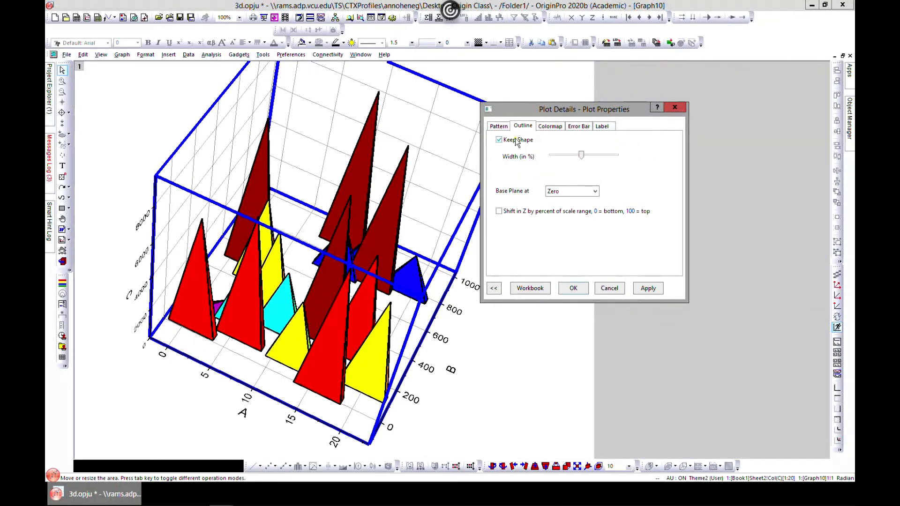
click(647, 287)
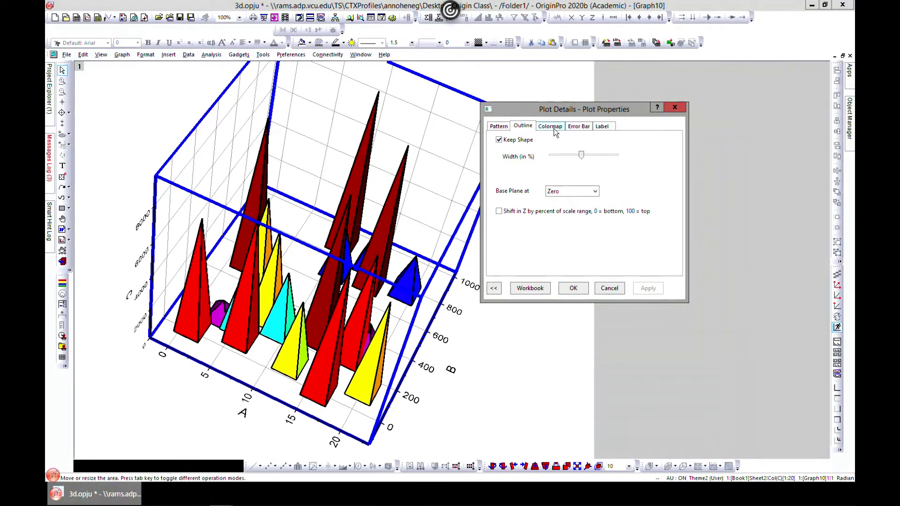
click(550, 126)
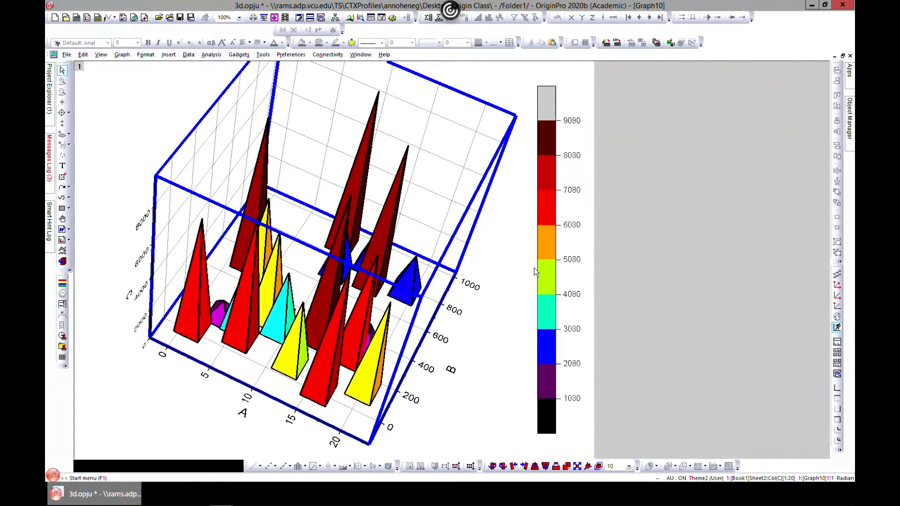
Step: Close Plot Details, leaving the pyramid graph with its 1030–9080 colour scale
click(567, 465)
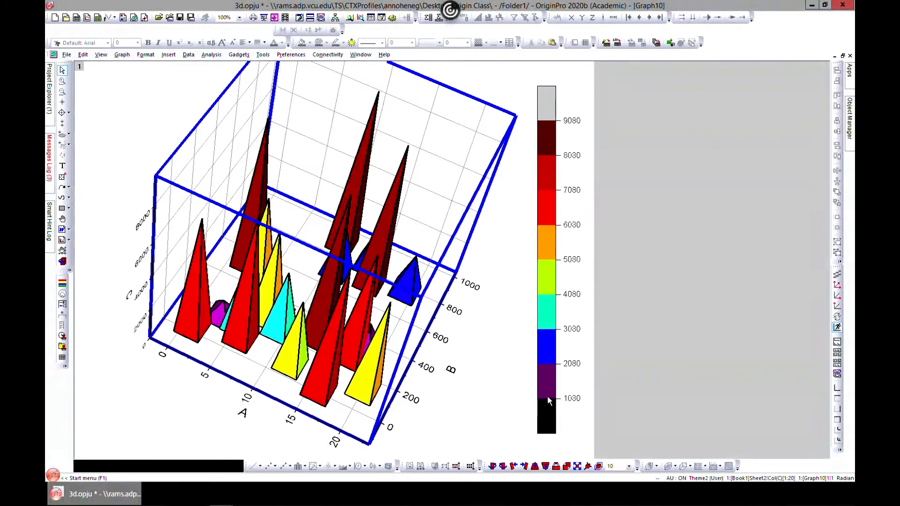
mouse_move(565, 401)
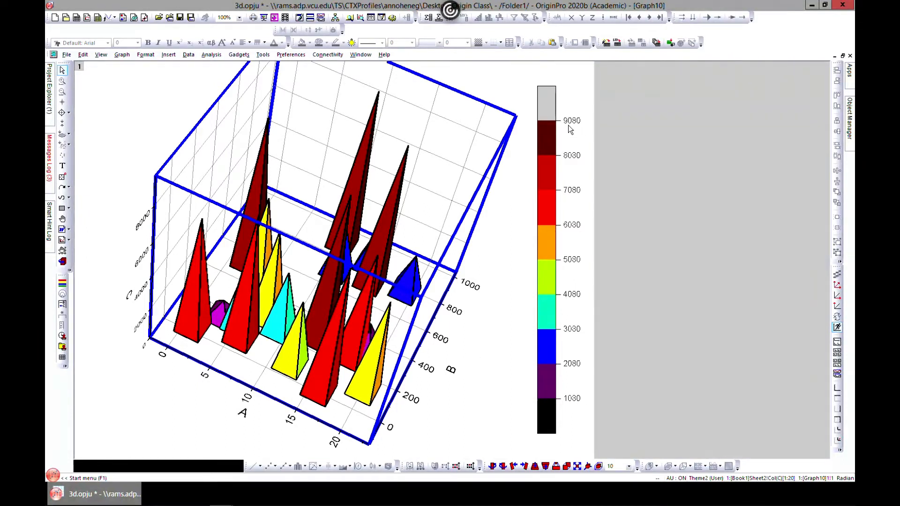
mouse_move(577, 125)
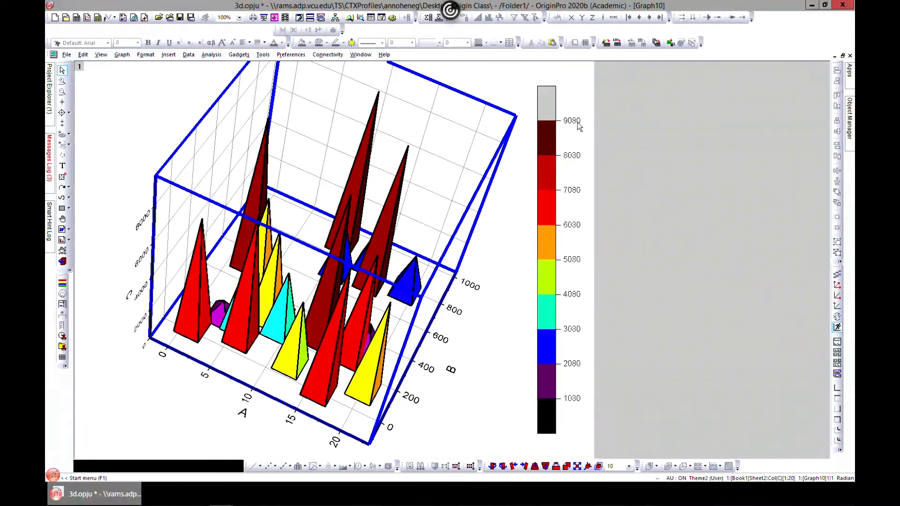
mouse_move(432, 169)
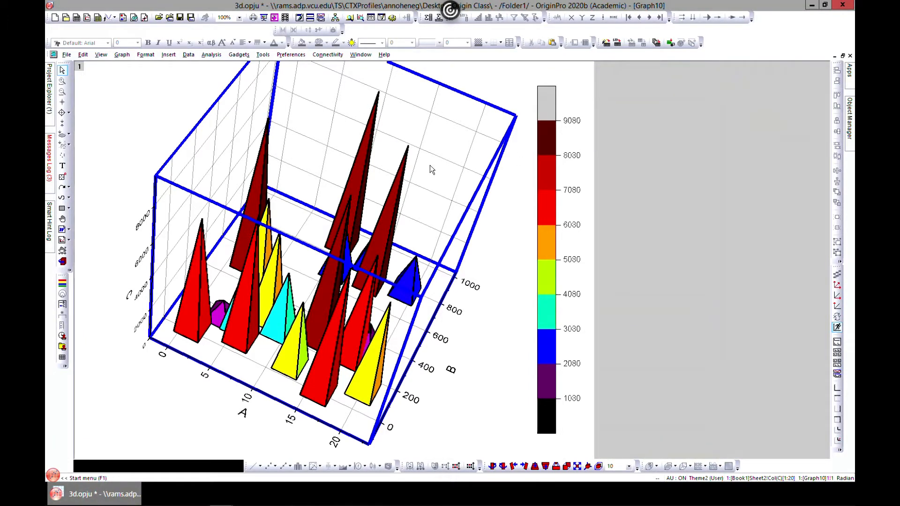
mouse_move(385, 237)
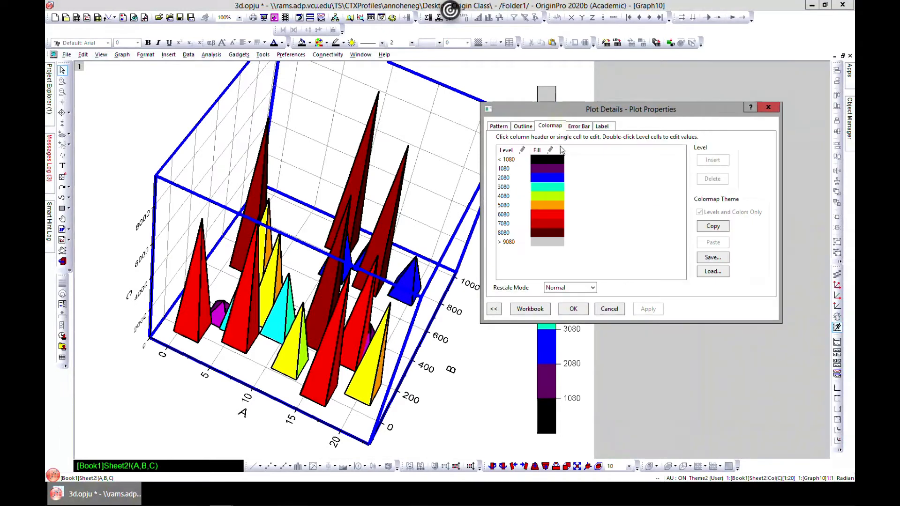
Step: Fill the colormap levels from the Q13 Color4Line colour list and apply
click(506, 149)
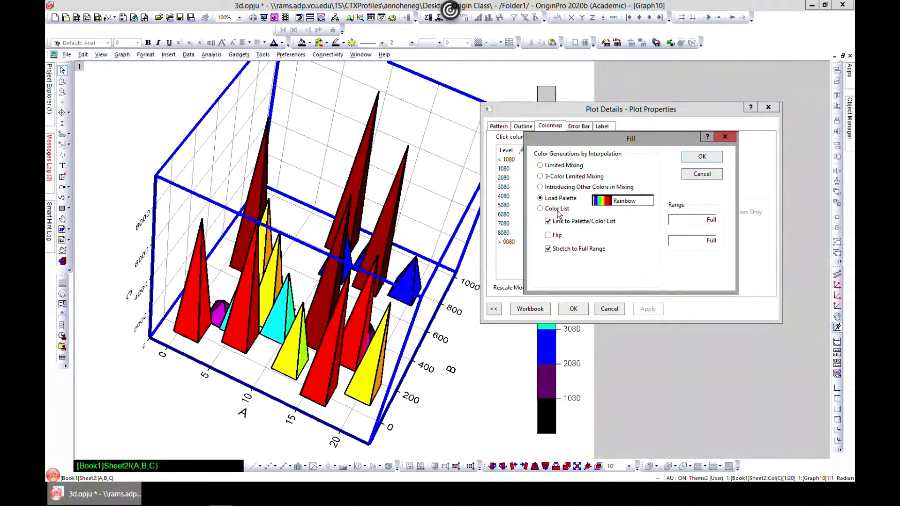
click(539, 208)
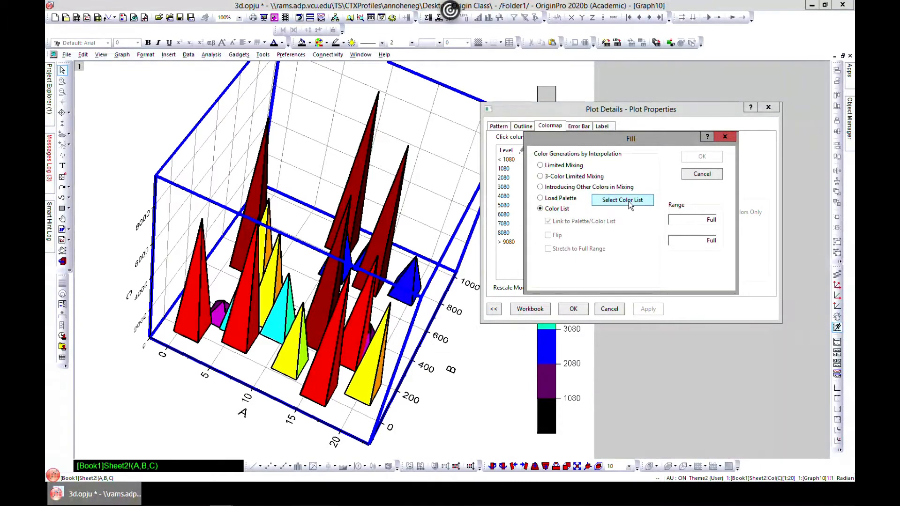
click(621, 199)
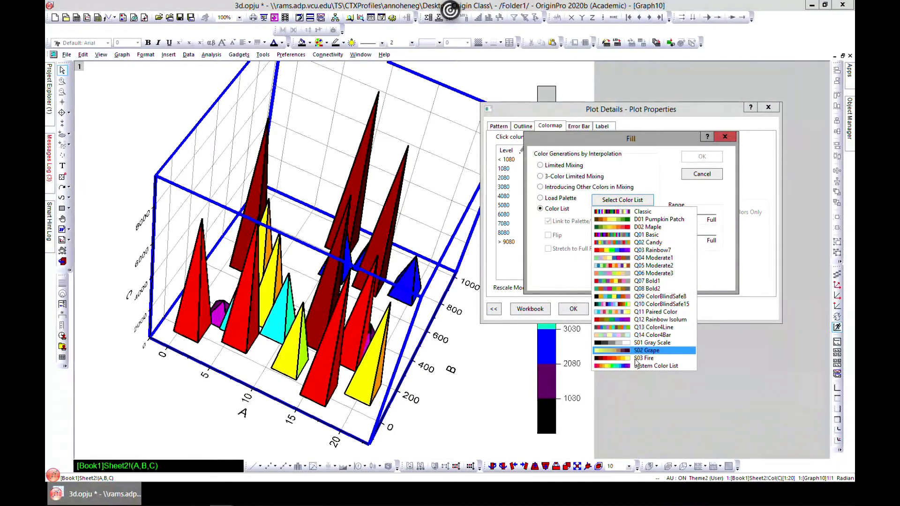
click(651, 327)
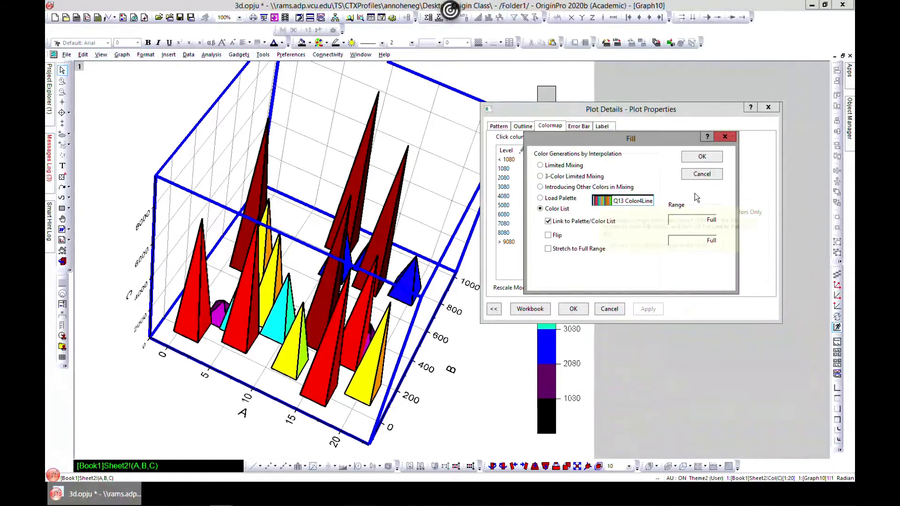
click(701, 156)
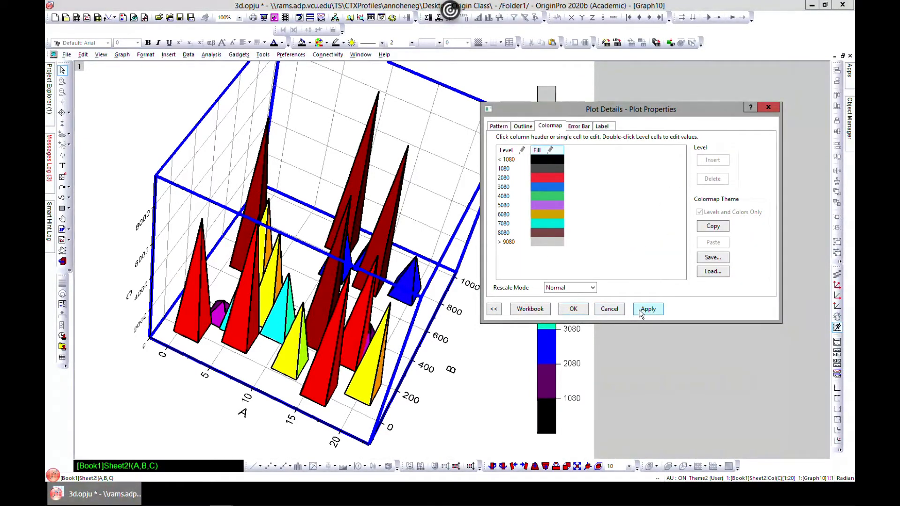
click(647, 308)
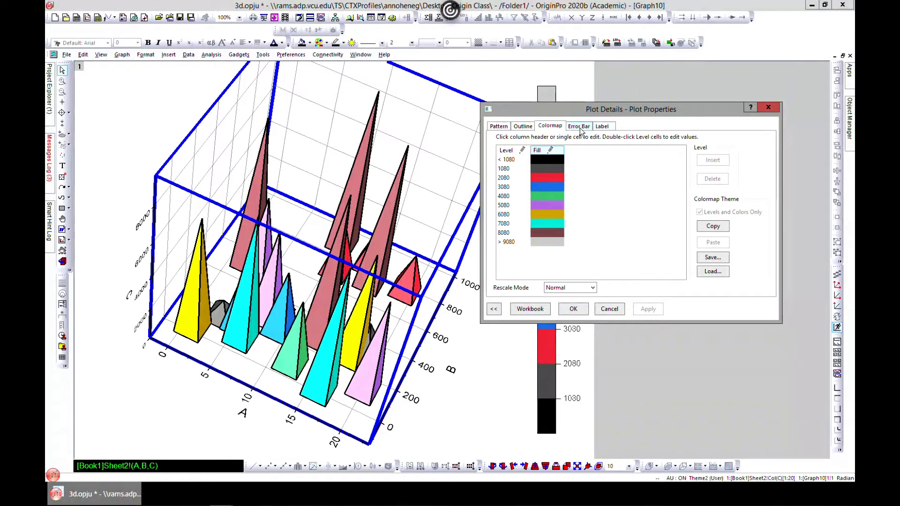
click(578, 125)
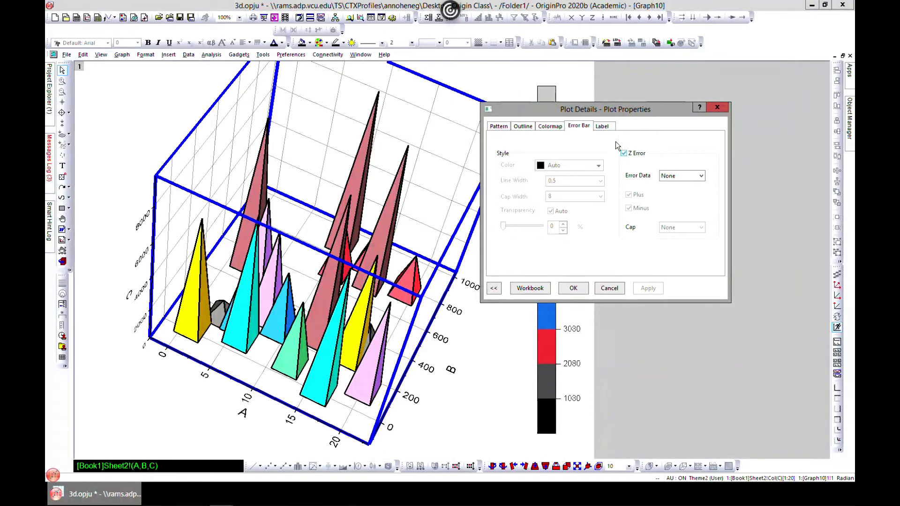
Step: Review the data label settings in Plot Details, then close the dialog with OK
click(601, 126)
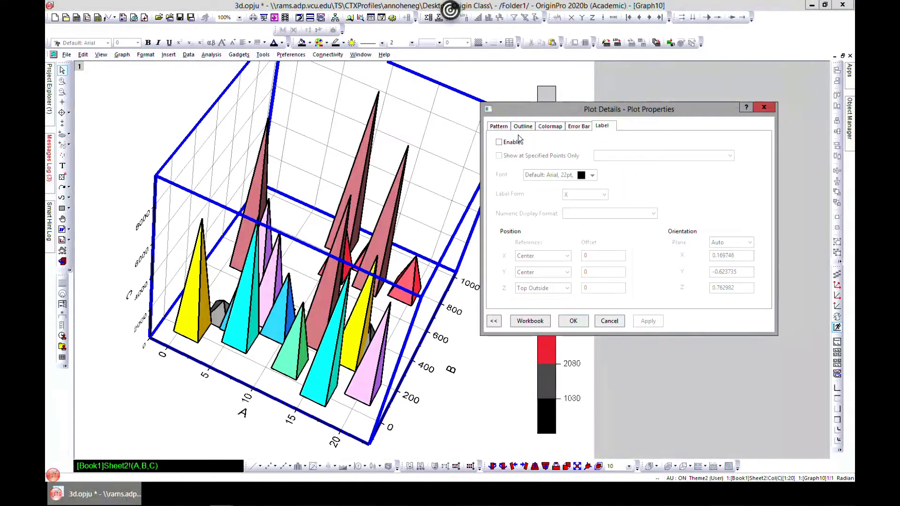
click(572, 320)
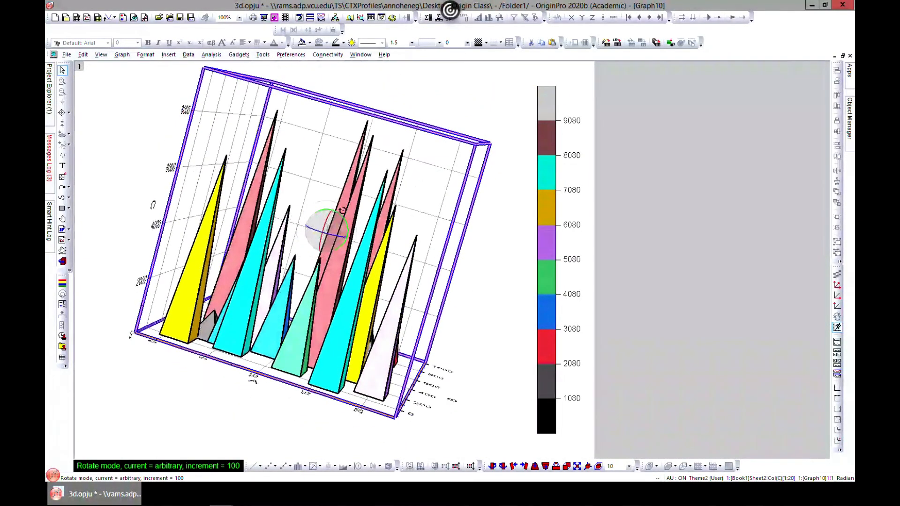
drag(333, 229, 345, 236)
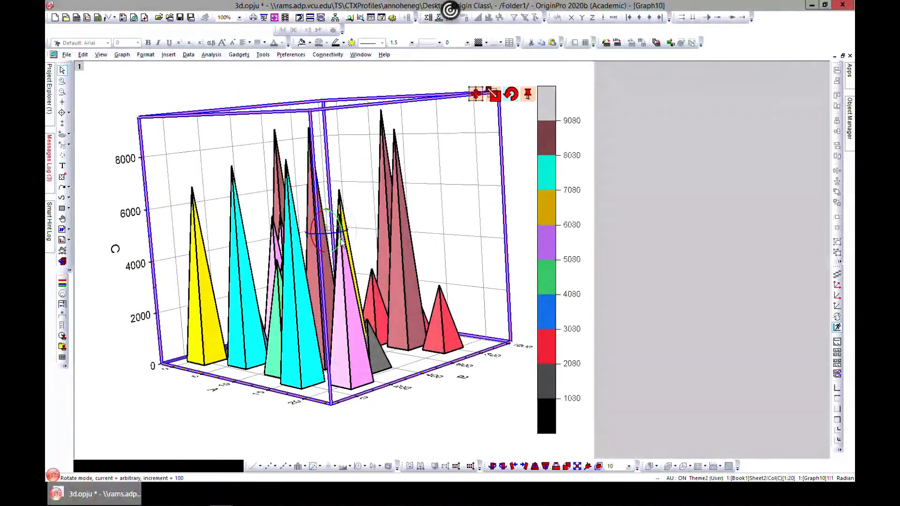
drag(344, 230, 327, 235)
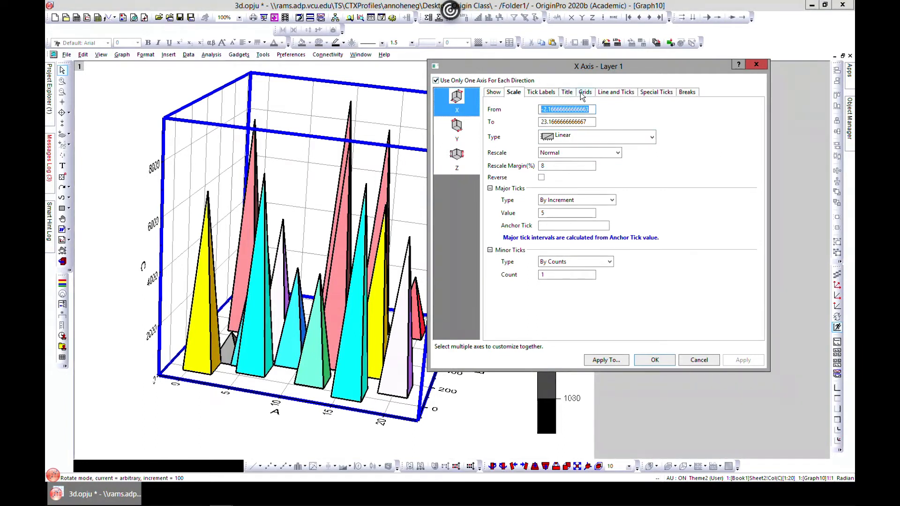
click(584, 92)
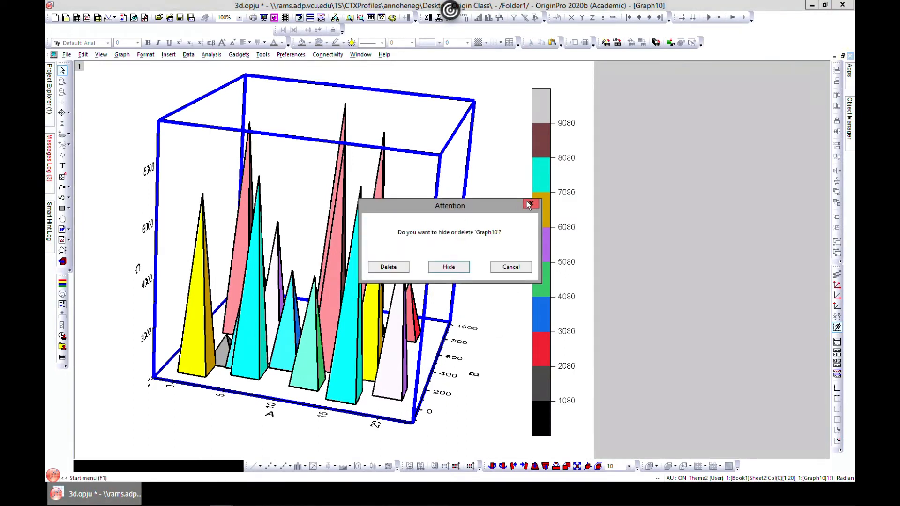
Step: Close the 3D bar graph window and browse the Plot menu's 3D graph types
click(529, 204)
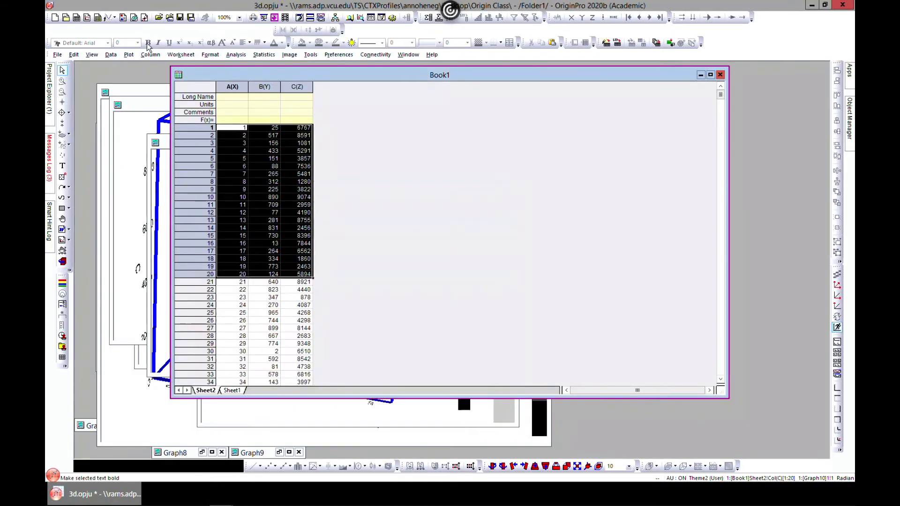
click(128, 53)
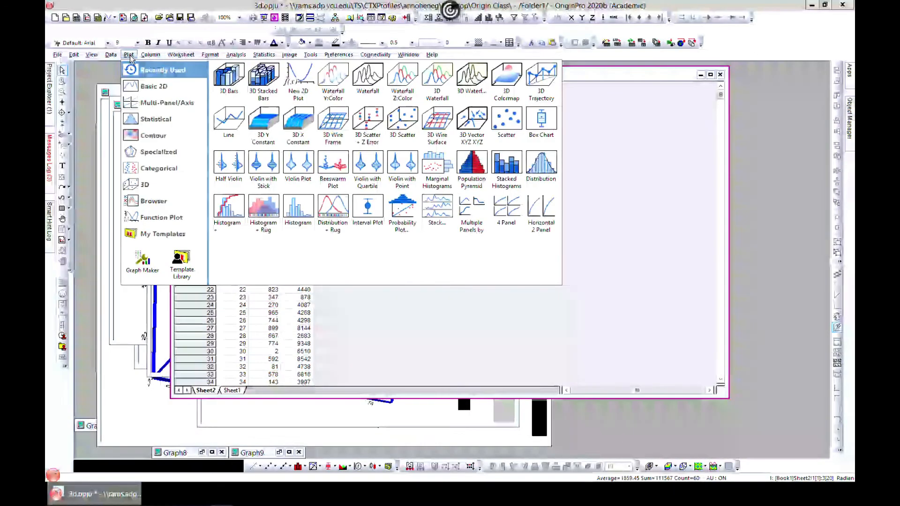
click(145, 184)
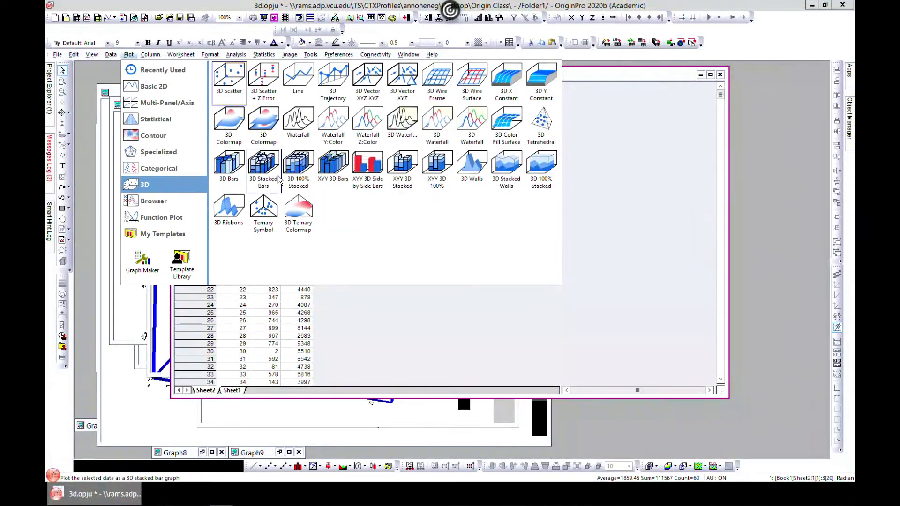
mouse_move(263, 166)
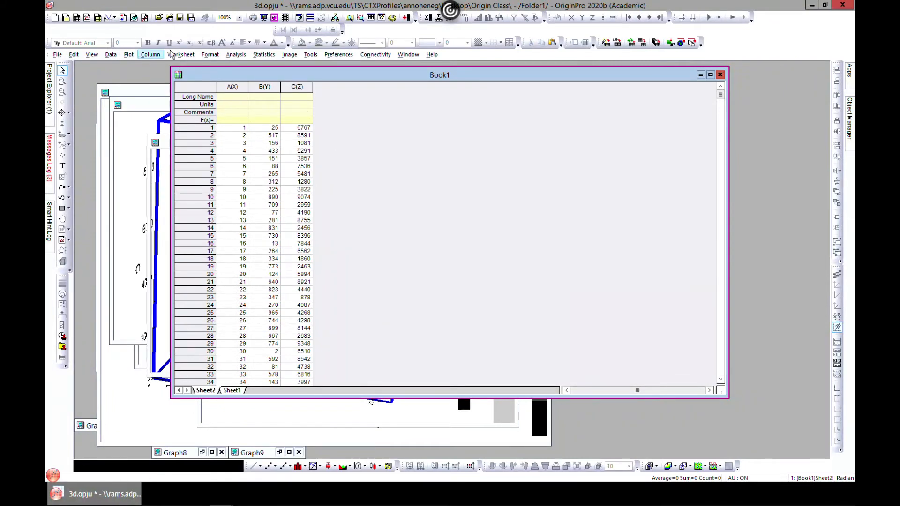
Step: Add 10 new columns to the Book1 worksheet
click(150, 54)
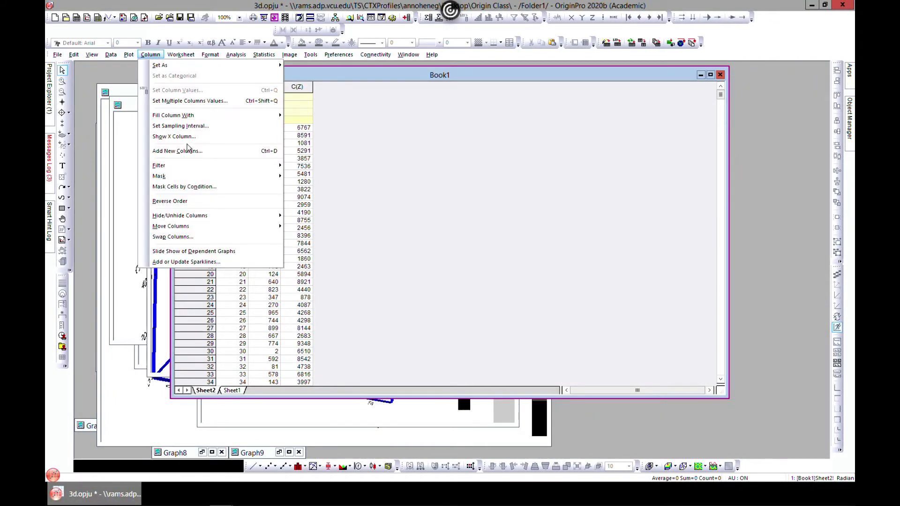
click(177, 150)
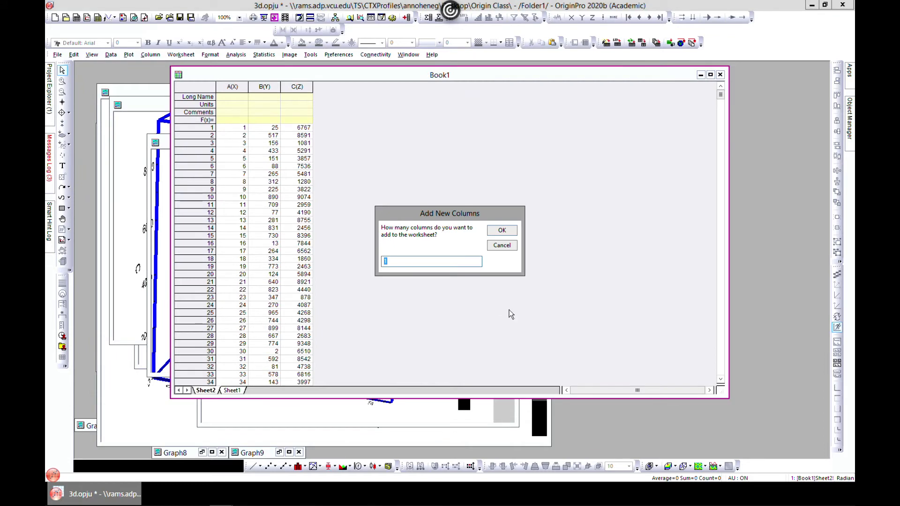
text(10)
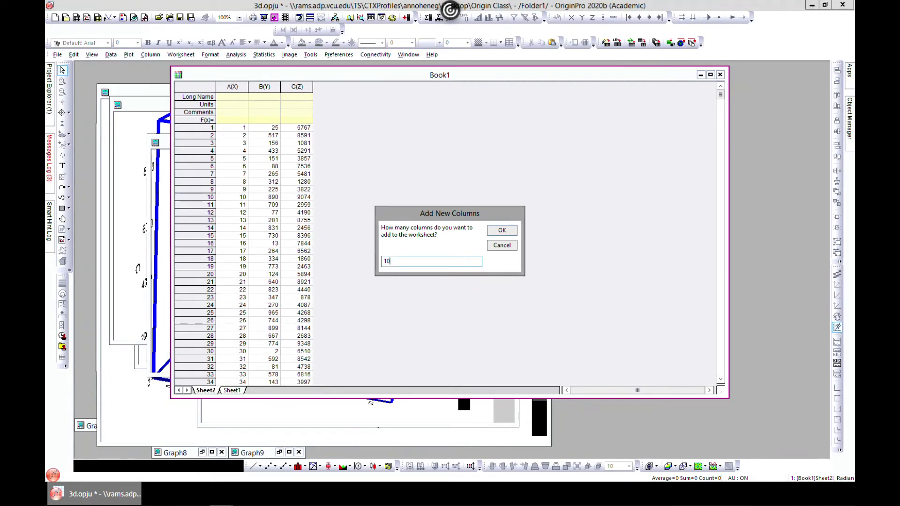
click(501, 230)
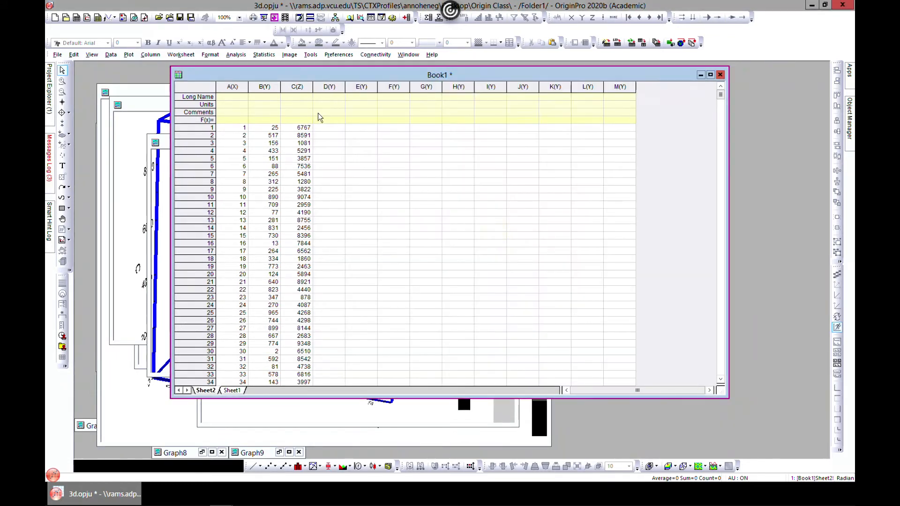
Step: Copy columns A–C into D–F, set D as X, and start designating F
click(233, 86)
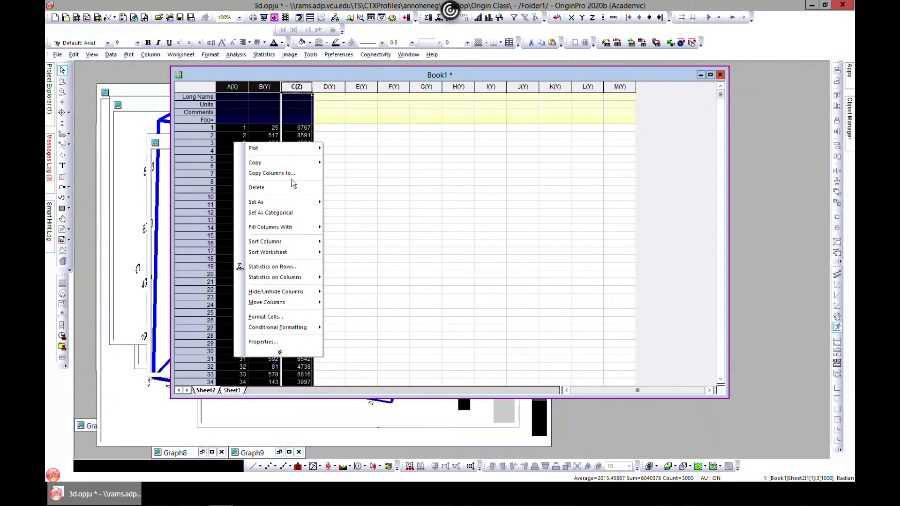
click(335, 133)
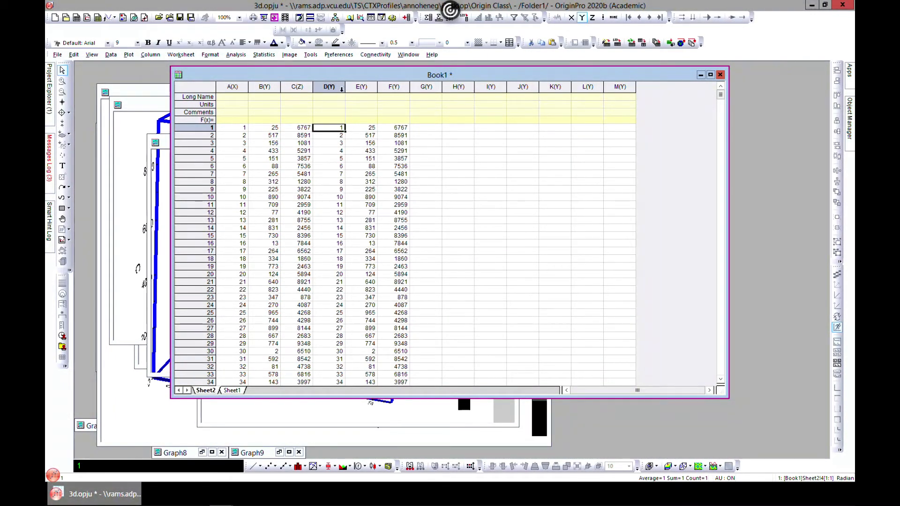
right_click(329, 87)
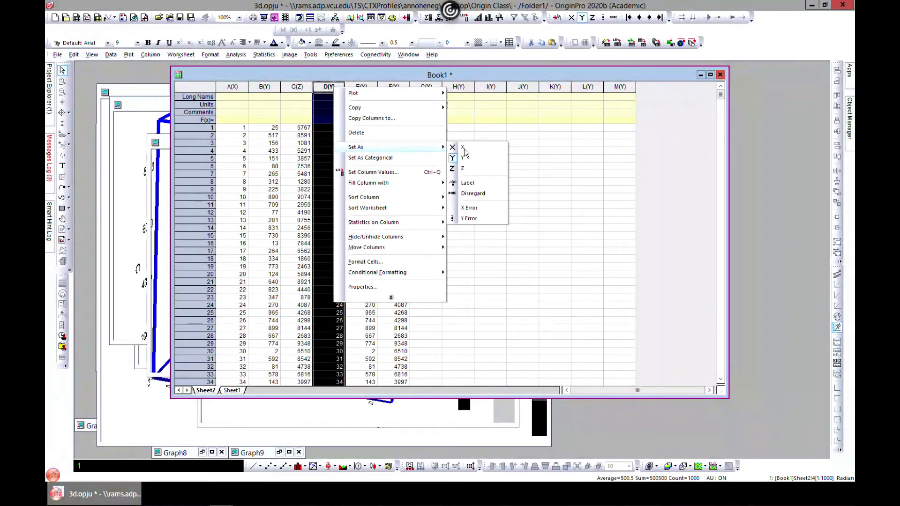
click(452, 158)
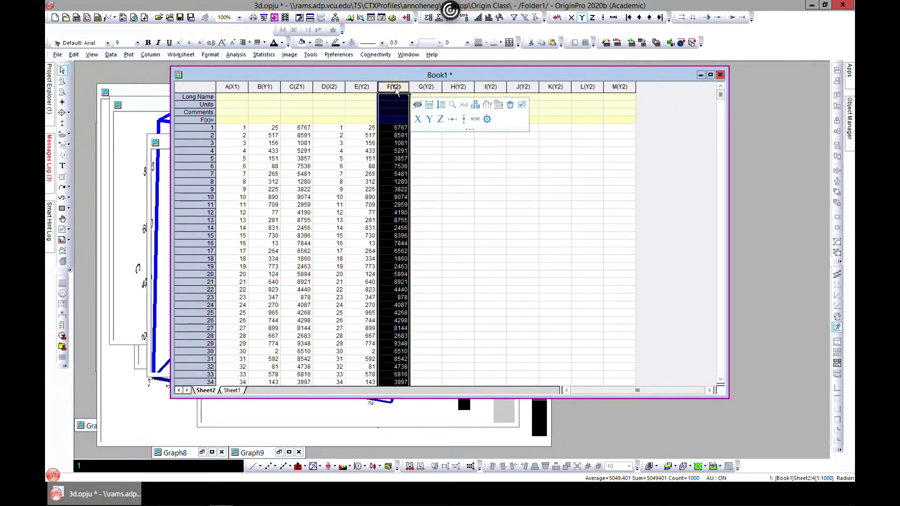
right_click(394, 86)
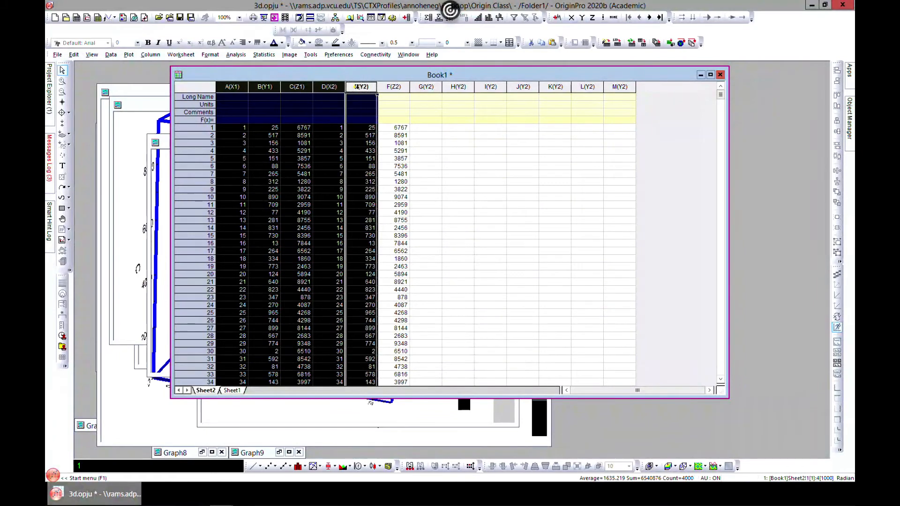
Step: Plot the selected columns as a 3D graph, then discard the unwanted result
click(128, 53)
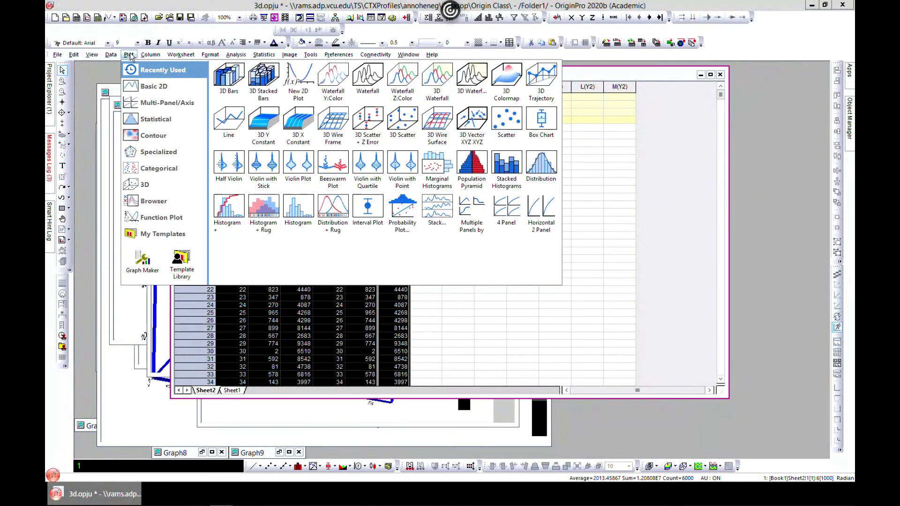
click(145, 185)
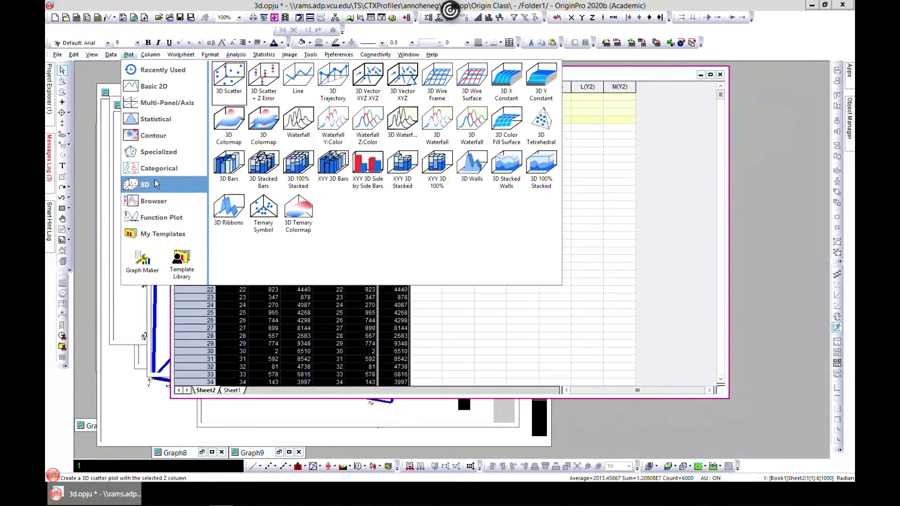
click(228, 81)
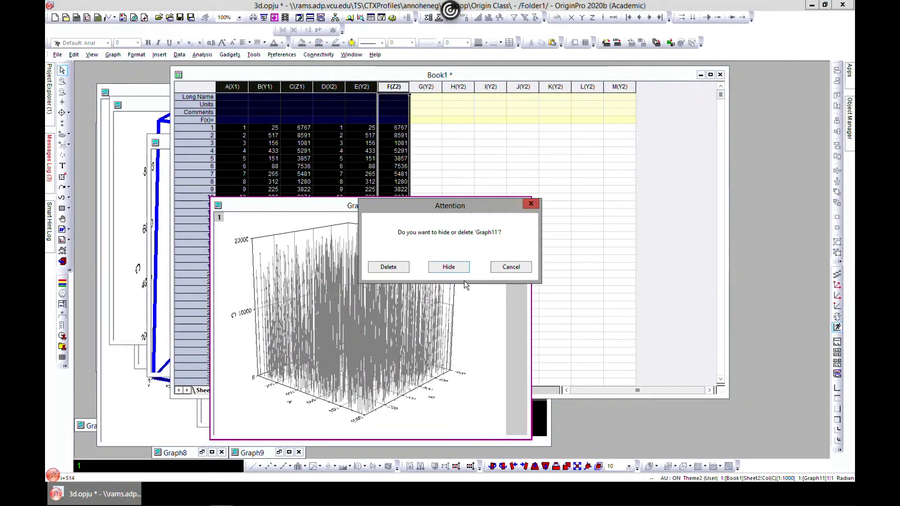
click(448, 266)
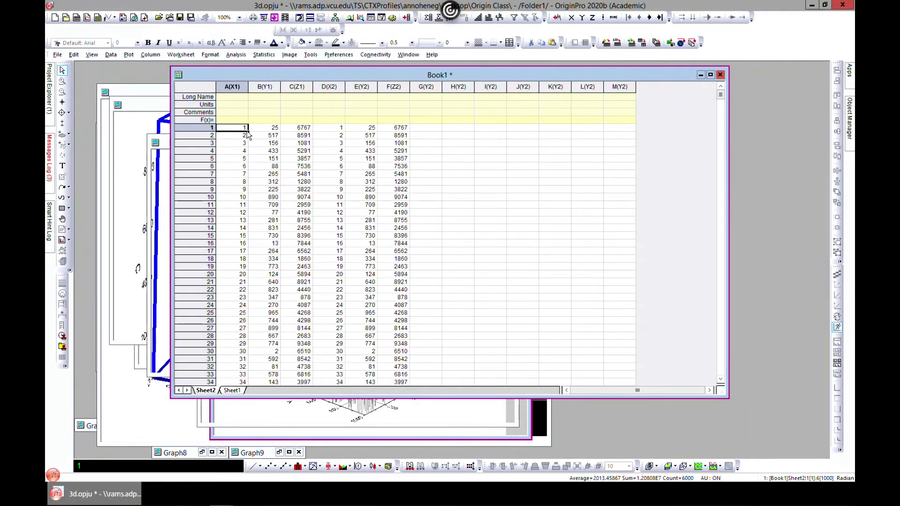
Step: Select the first ten rows of columns A–F and minimize the stacked bar Graph11
drag(232, 127, 393, 197)
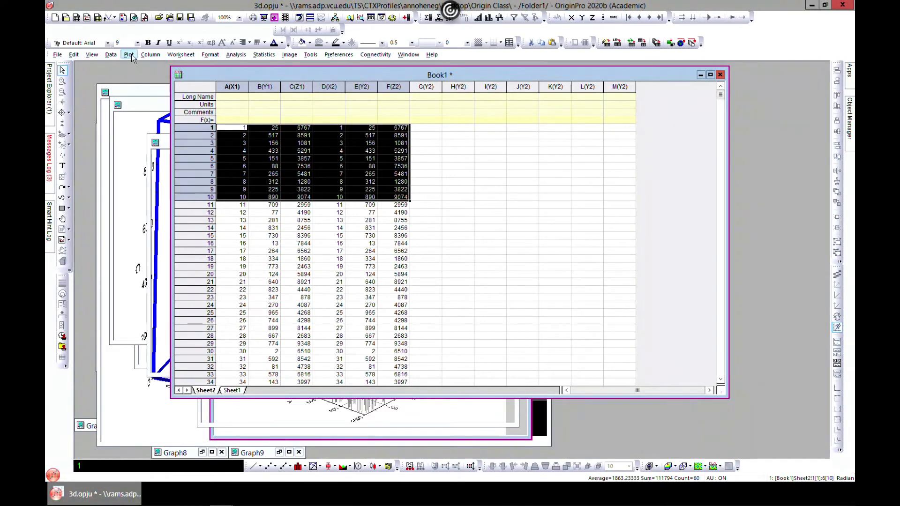
click(128, 54)
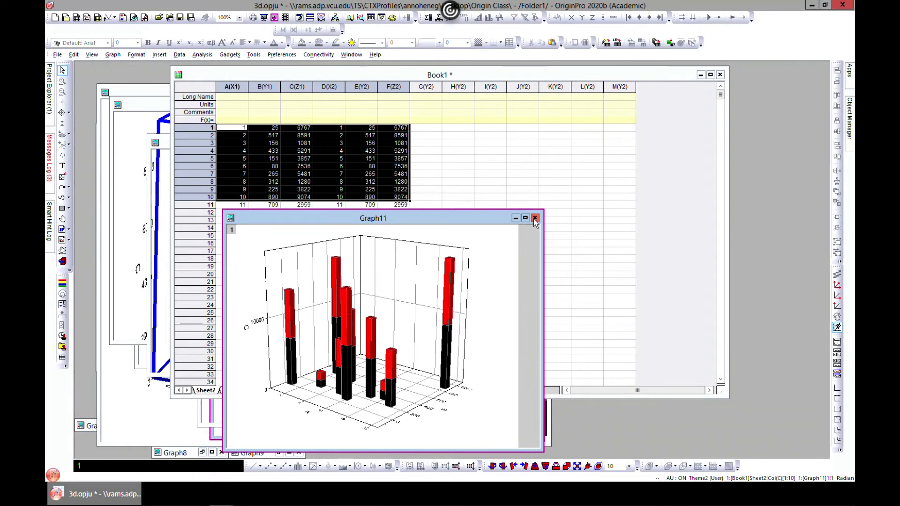
click(534, 218)
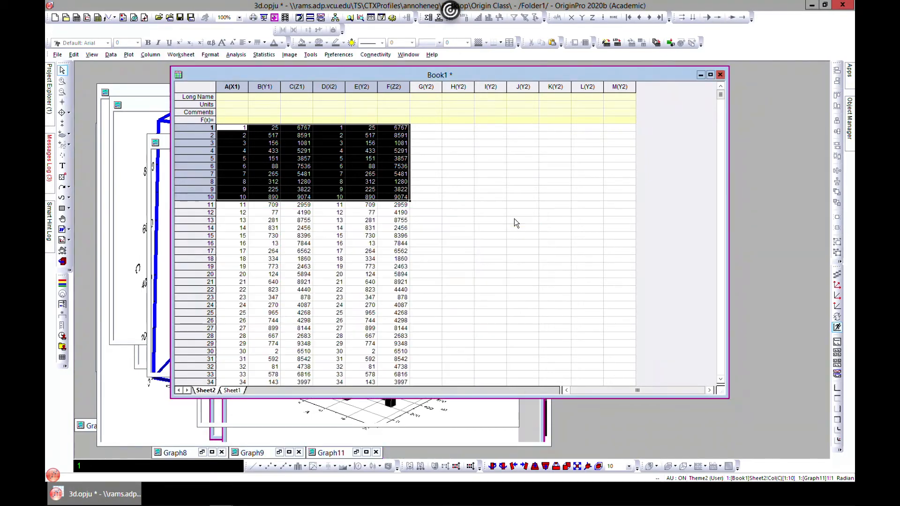
Step: Plot the selection as 3D 100% stacked bars (Graph12), maximize it, then minimize it
click(128, 54)
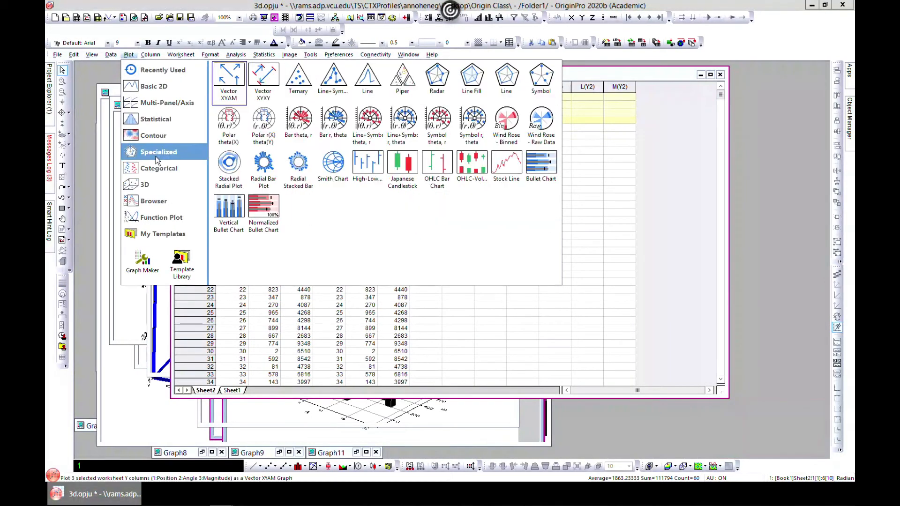
click(145, 184)
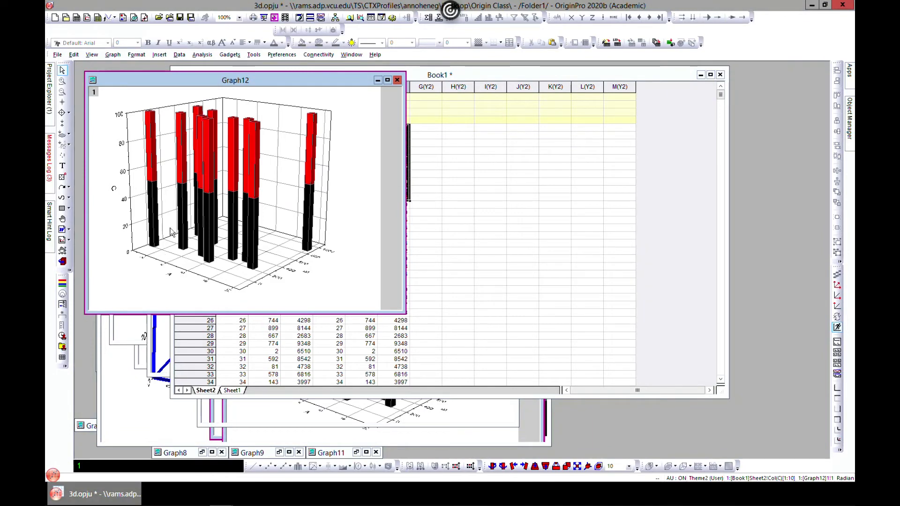
mouse_move(125, 219)
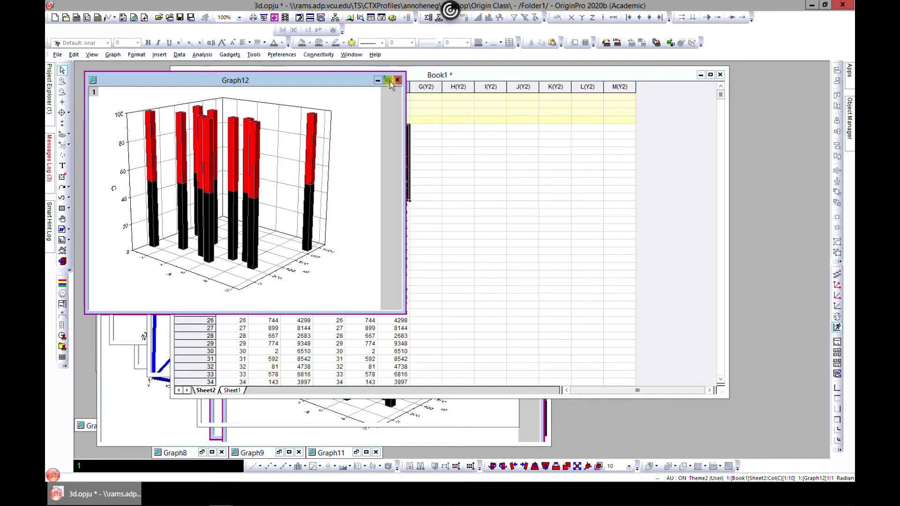
click(387, 80)
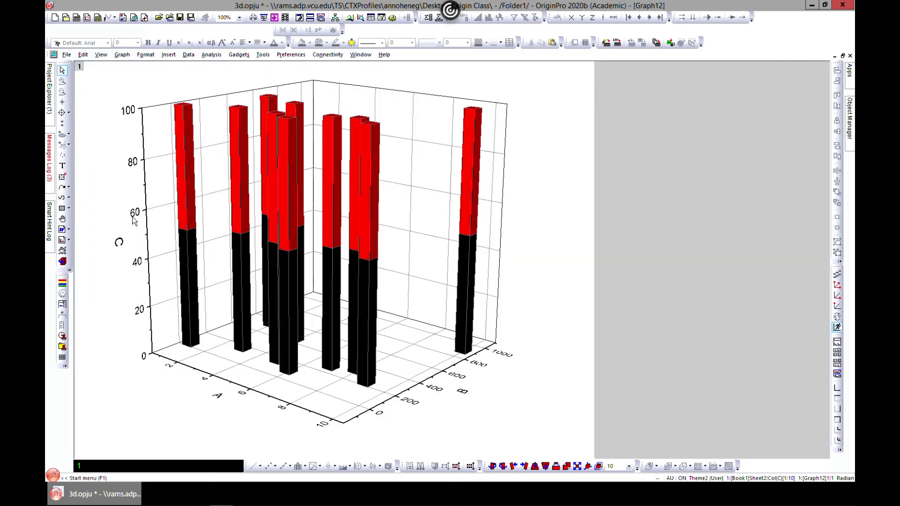
mouse_move(366, 235)
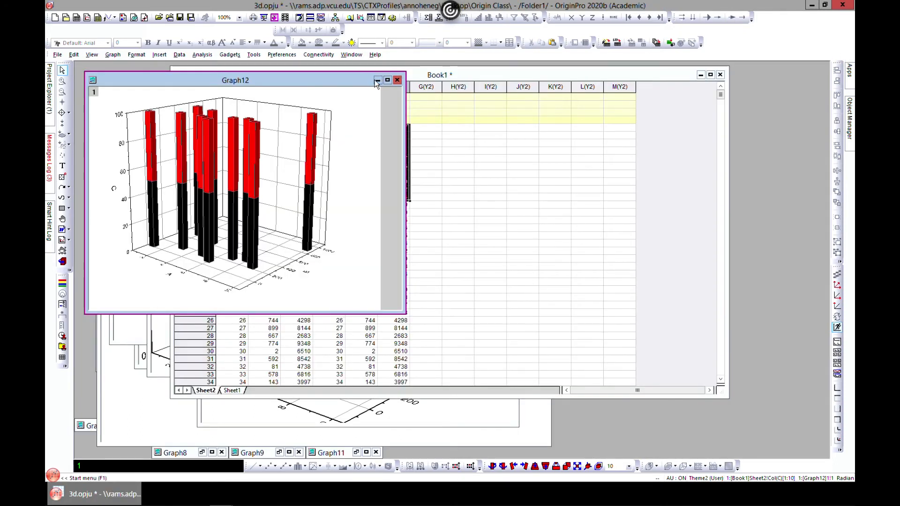
click(378, 80)
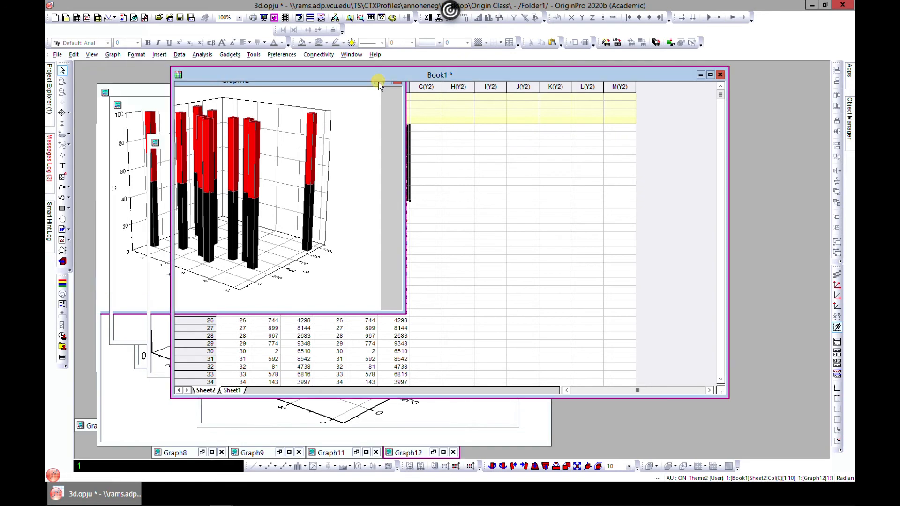
click(128, 53)
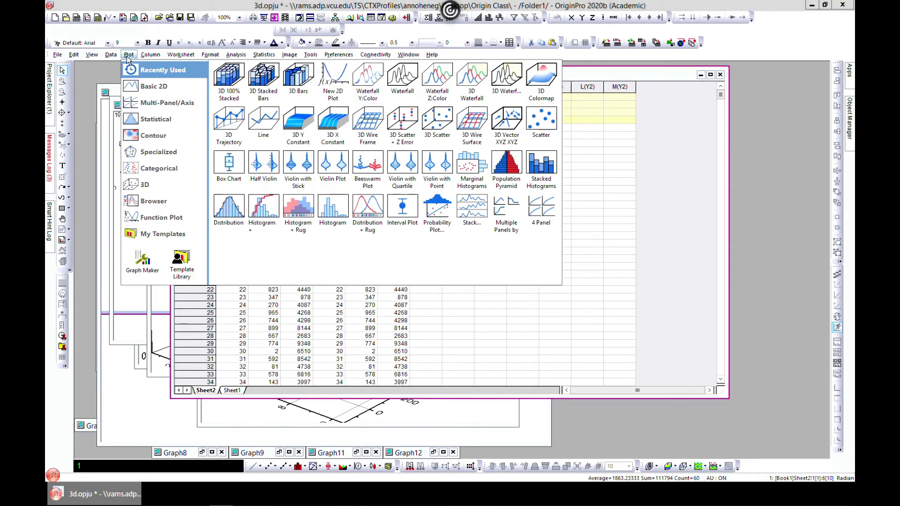
click(145, 184)
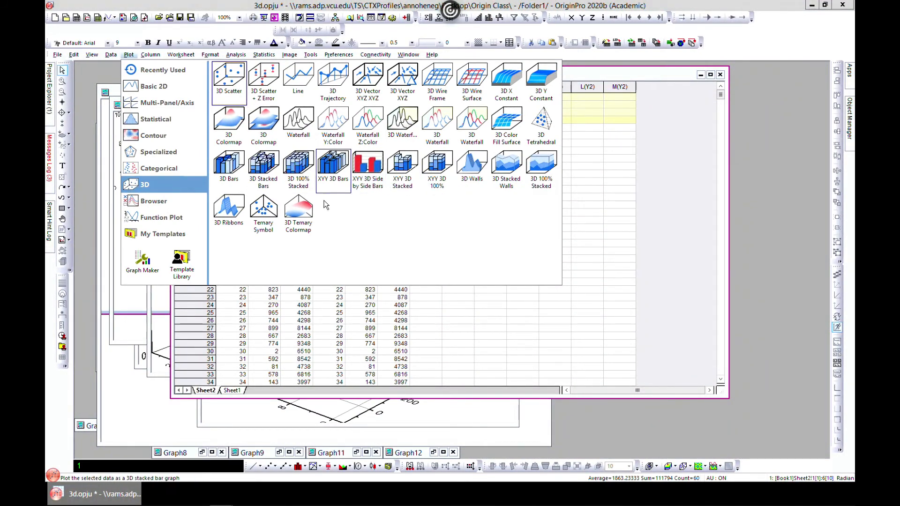
mouse_move(437, 169)
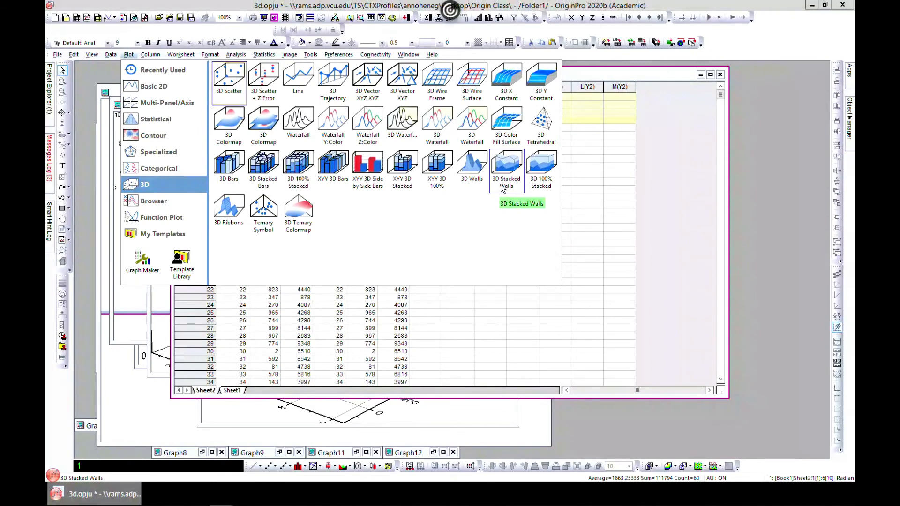
mouse_move(505, 212)
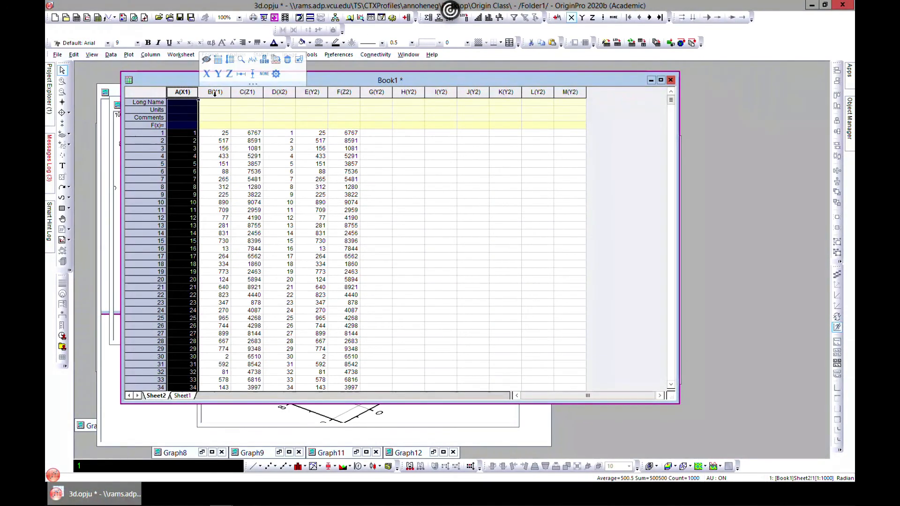
Step: Plot columns A and B as XYY 3D Bars, then minimize Graph13
click(128, 54)
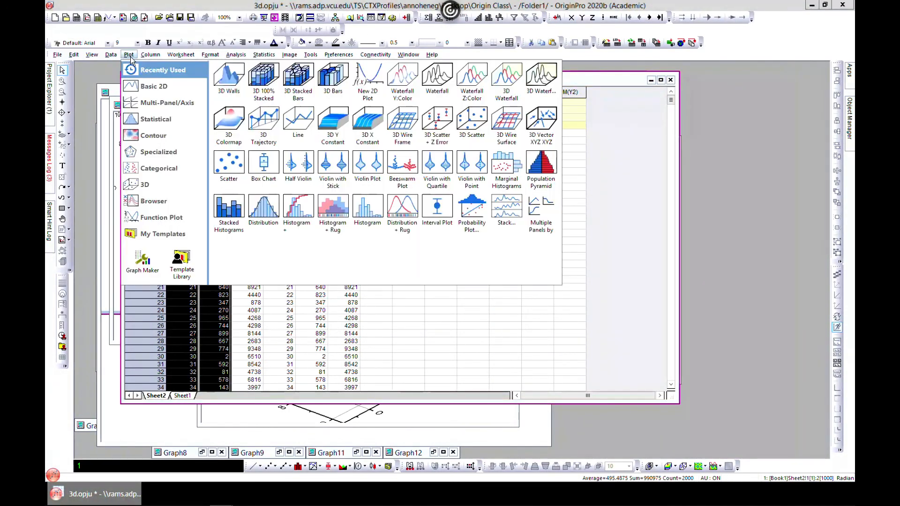
click(145, 184)
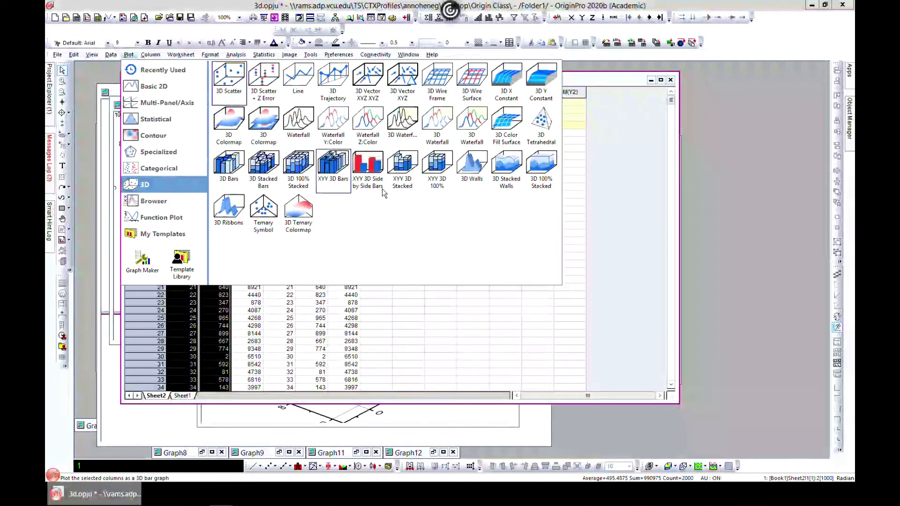
click(367, 164)
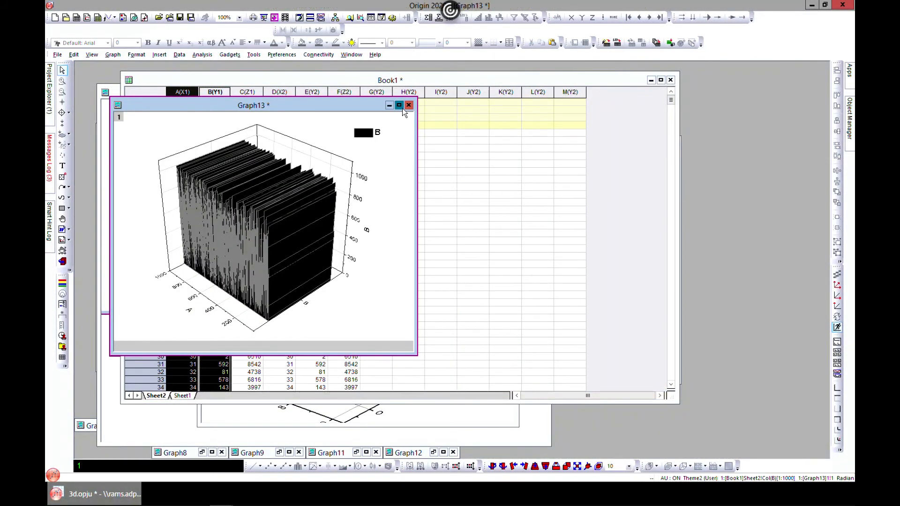
click(399, 105)
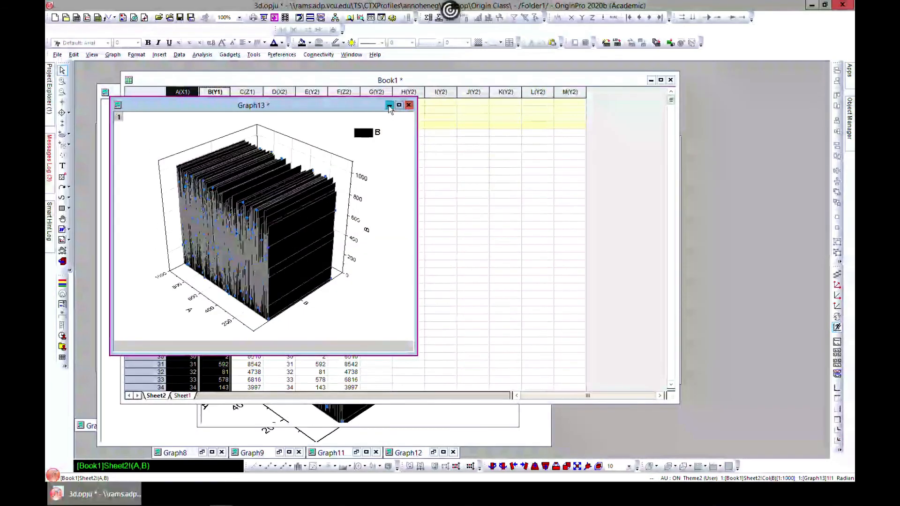
click(409, 104)
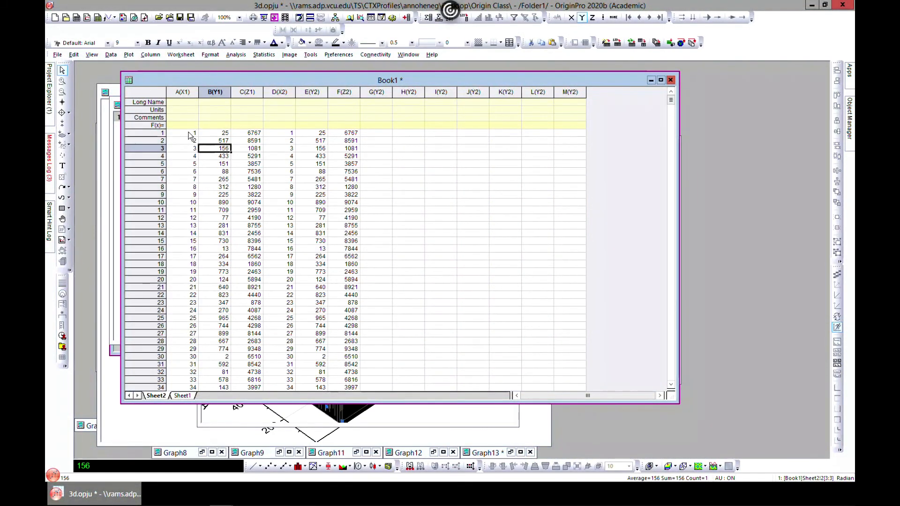
Step: Plot rows 1–20 of columns A and B as a 3D walls graph and maximize it
drag(194, 133, 194, 279)
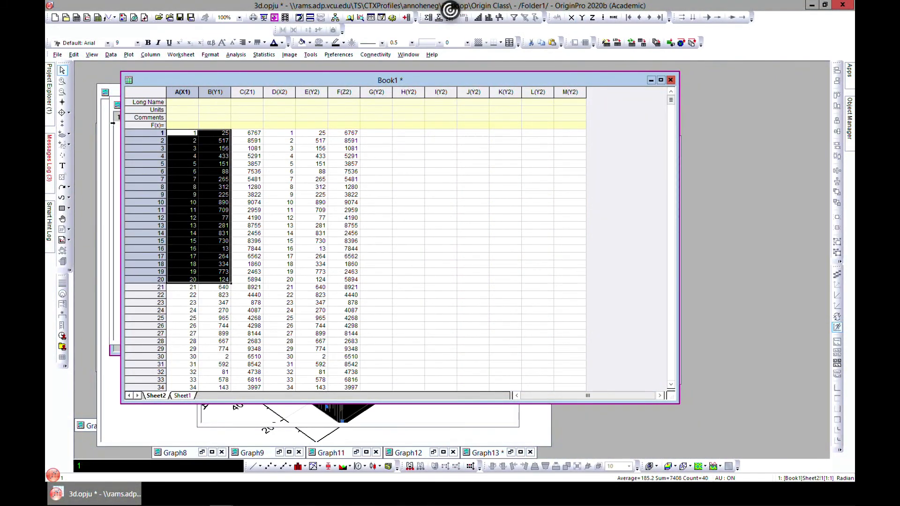
click(128, 54)
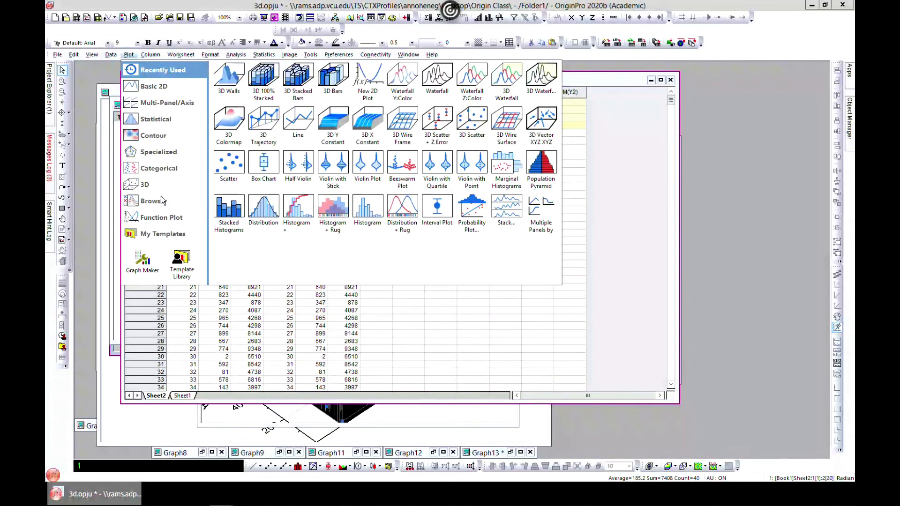
click(145, 184)
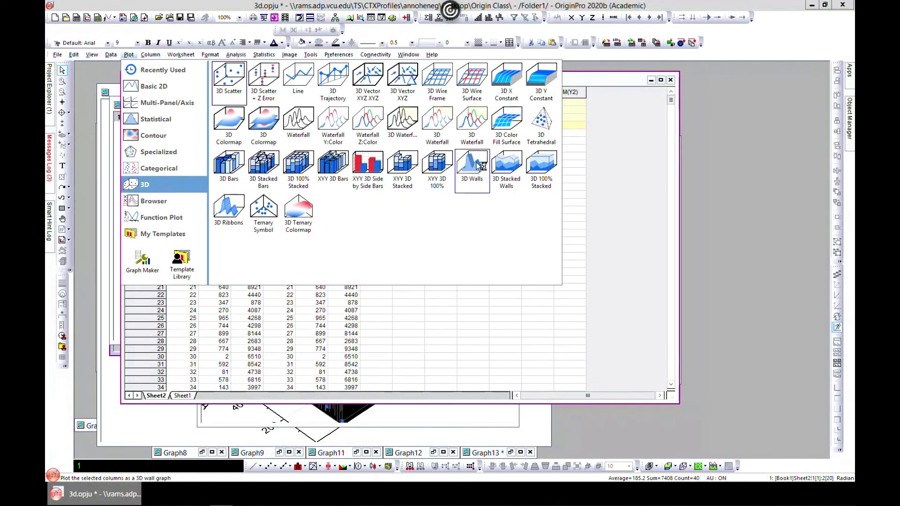
click(471, 165)
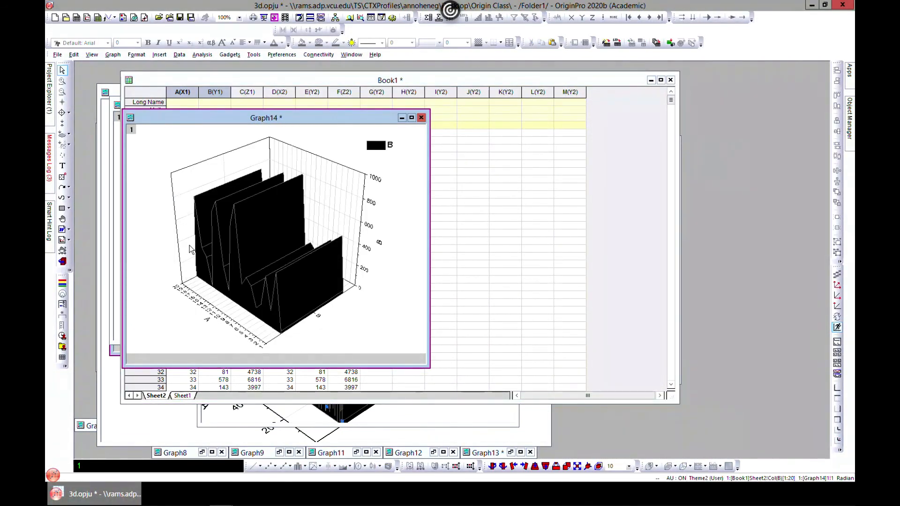
mouse_move(393, 138)
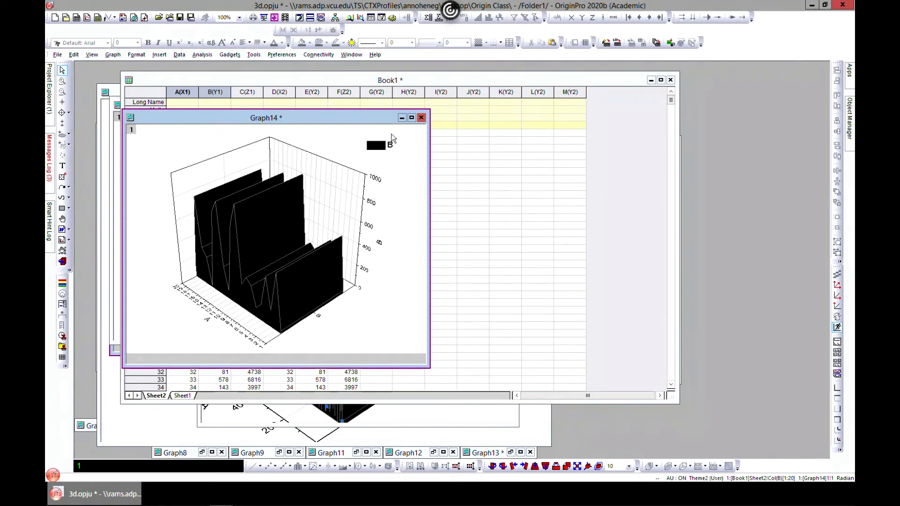
click(411, 117)
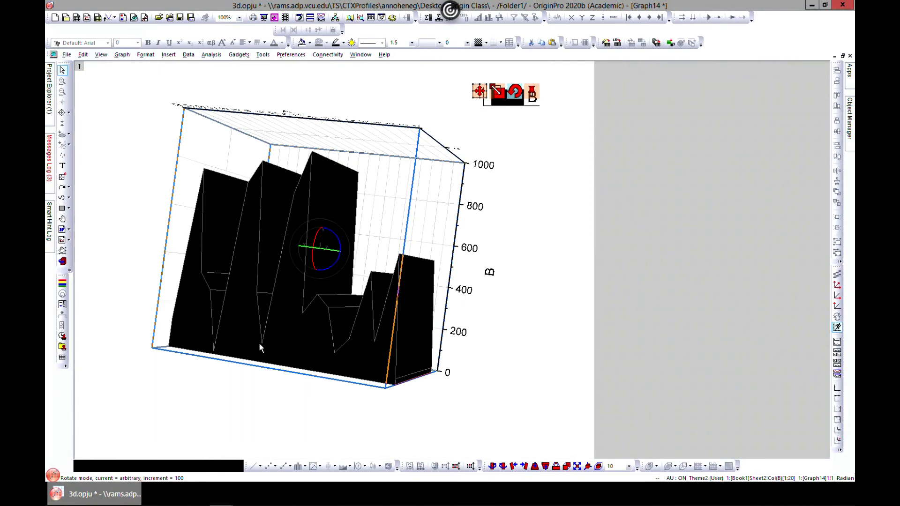
mouse_move(312, 121)
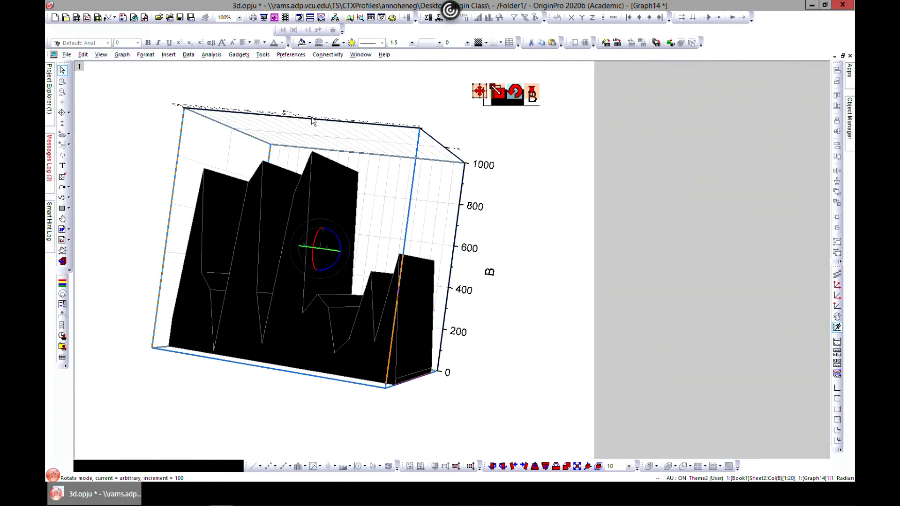
mouse_move(394, 155)
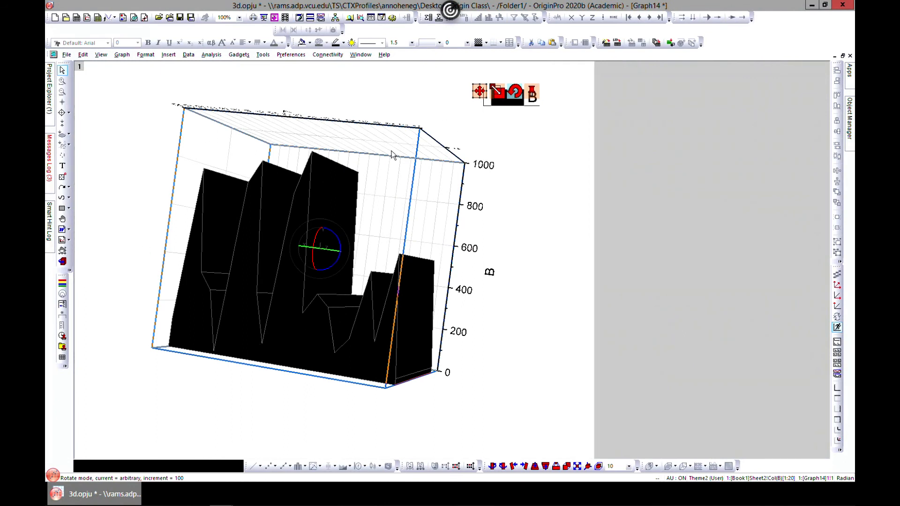
mouse_move(326, 166)
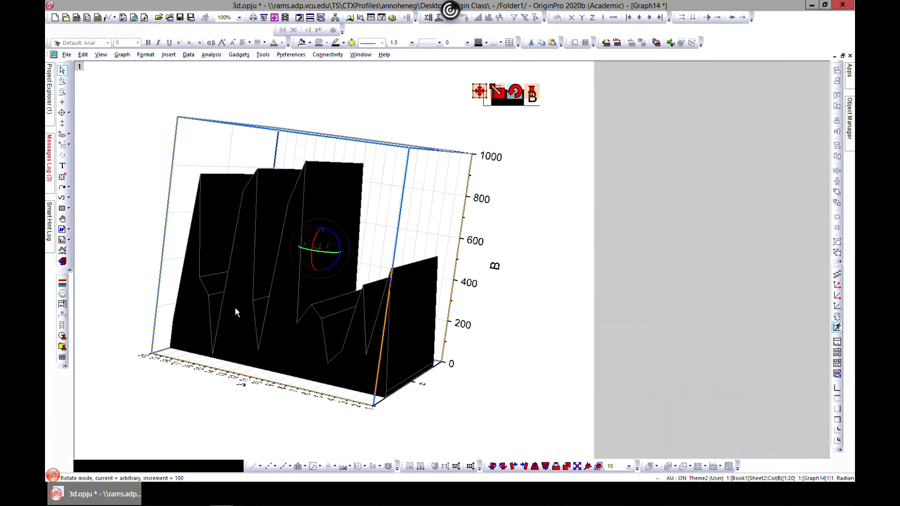
mouse_move(419, 256)
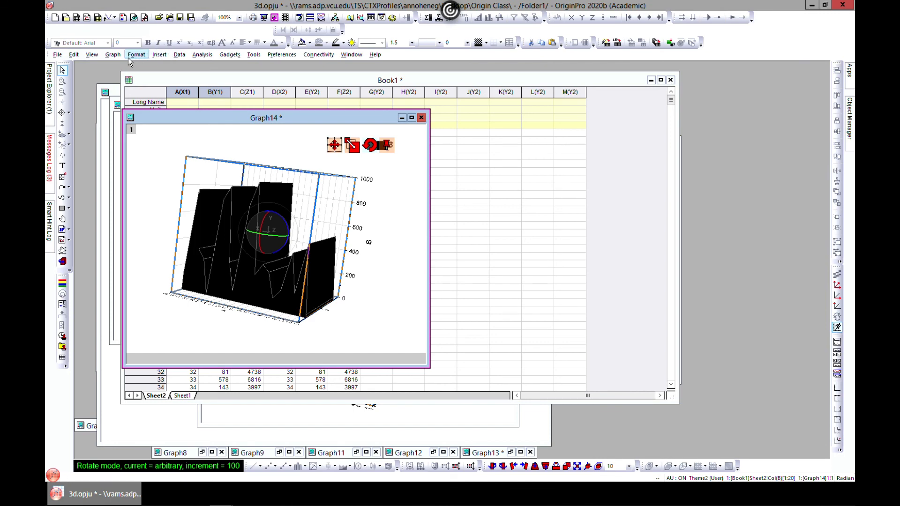
Step: Bring the Book1 worksheet forward and open the Plot menu's graph types
click(113, 54)
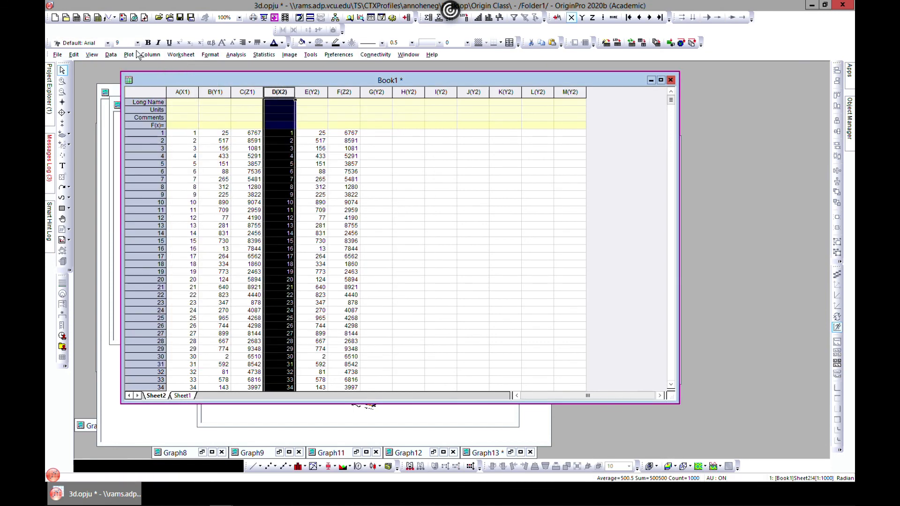
click(128, 53)
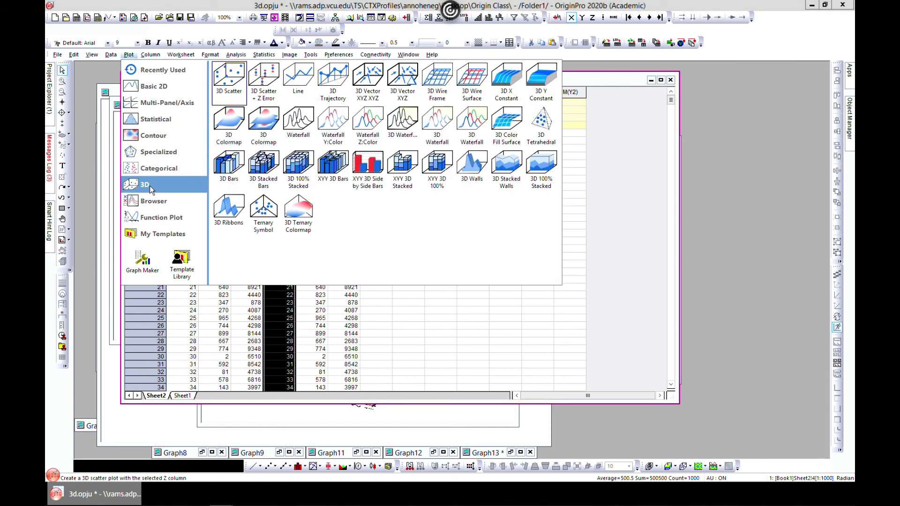
mouse_move(506, 166)
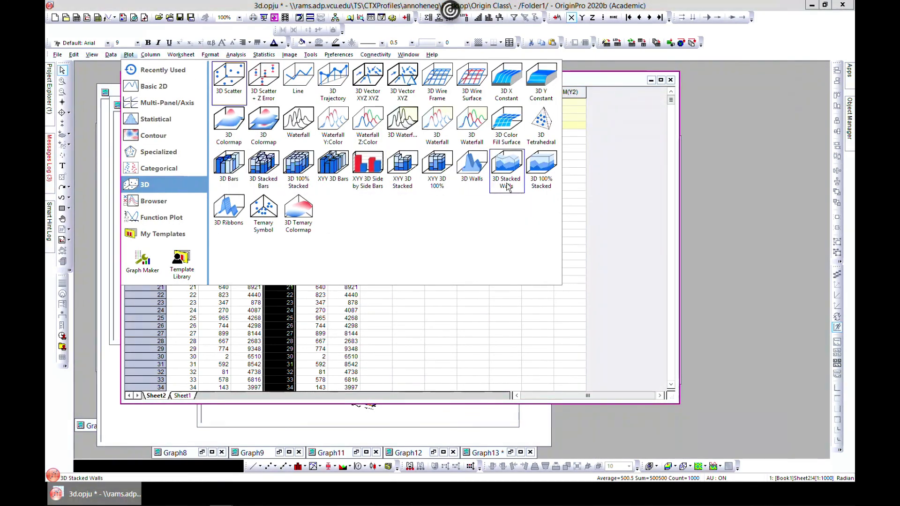